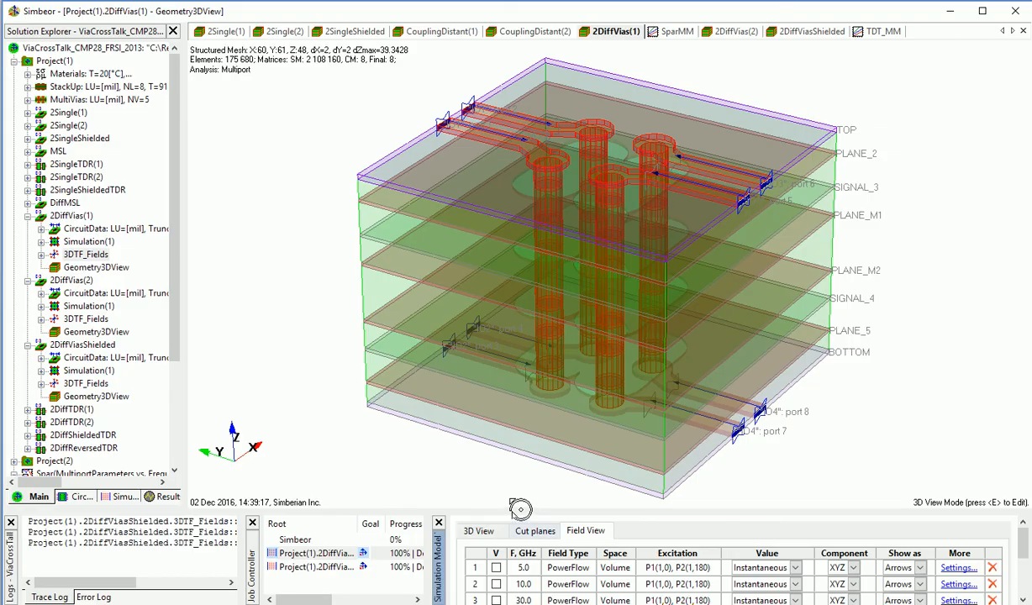
Show the 5 GHz PowerFlow field and orbit and zoom around the via barrels and pads.
click(496, 567)
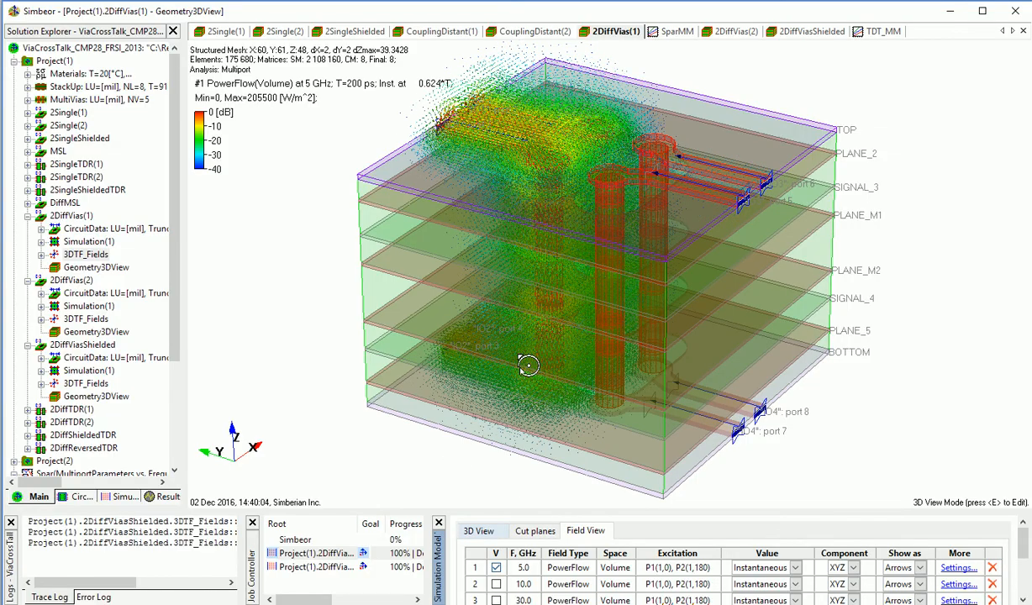
drag(528, 366, 529, 363)
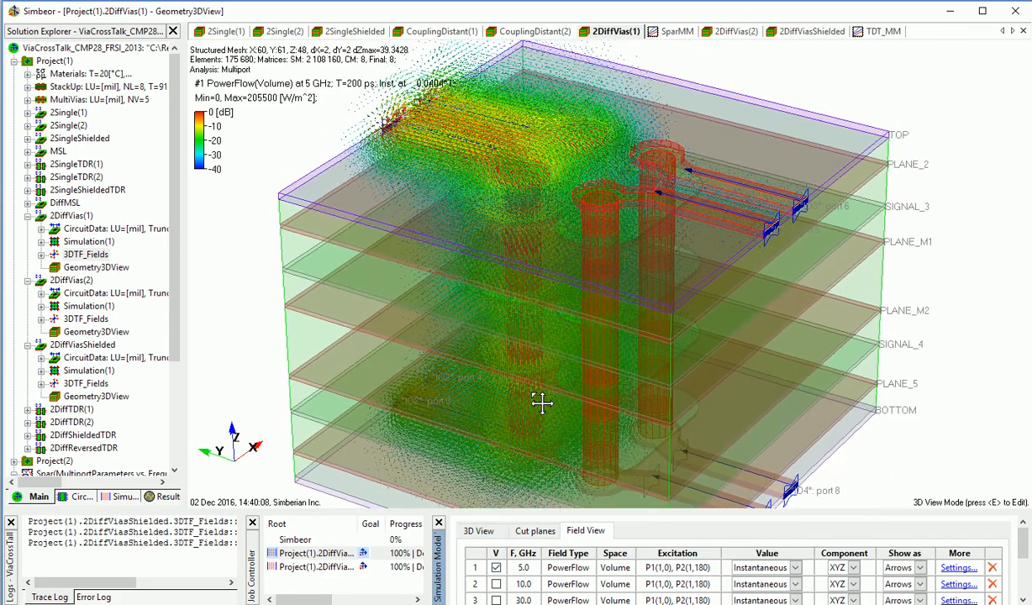
drag(542, 403, 389, 157)
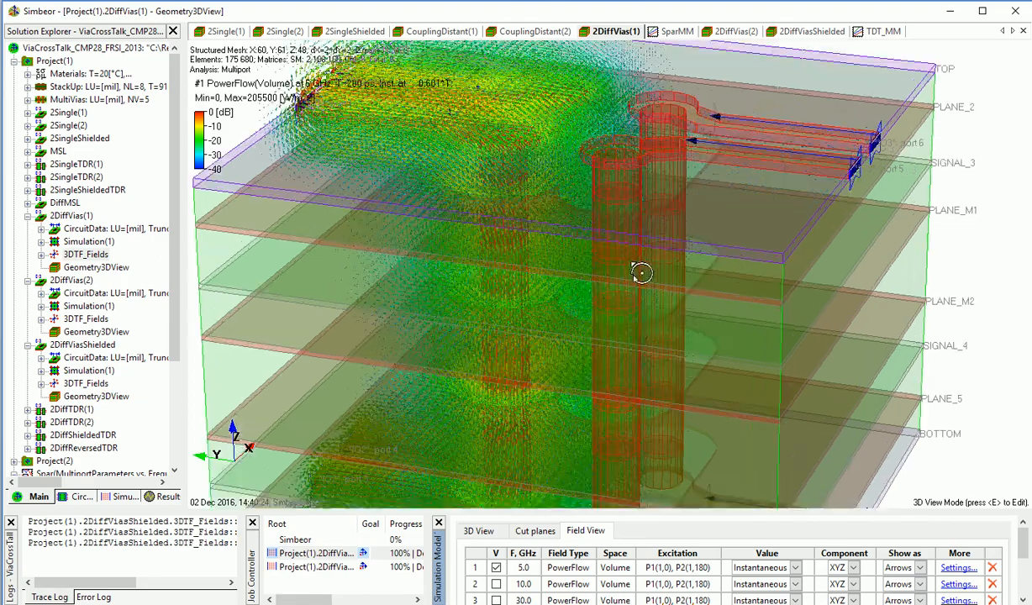
drag(643, 273, 669, 277)
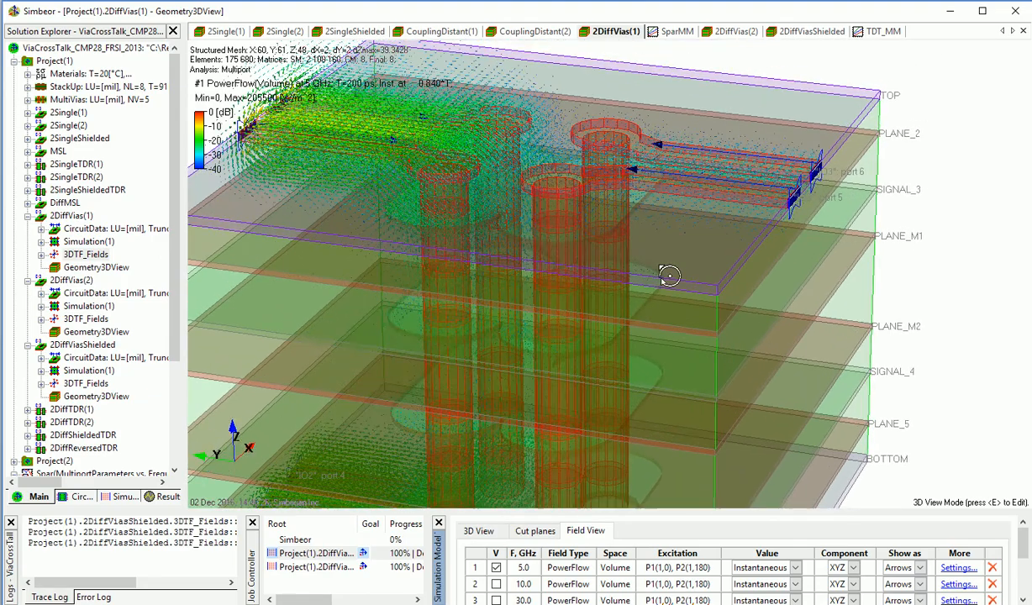
drag(670, 276, 689, 221)
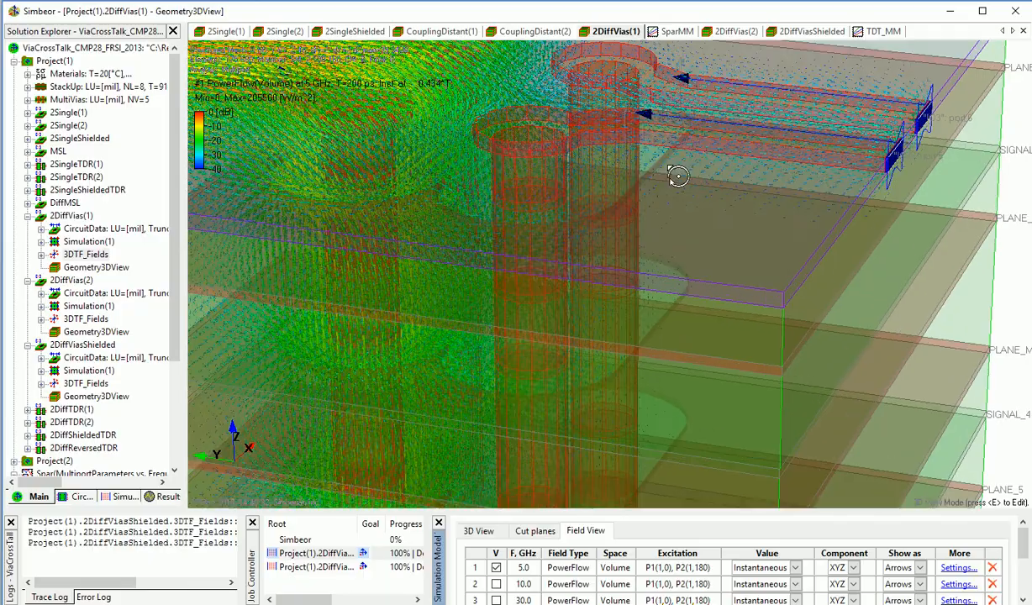
drag(678, 176, 719, 376)
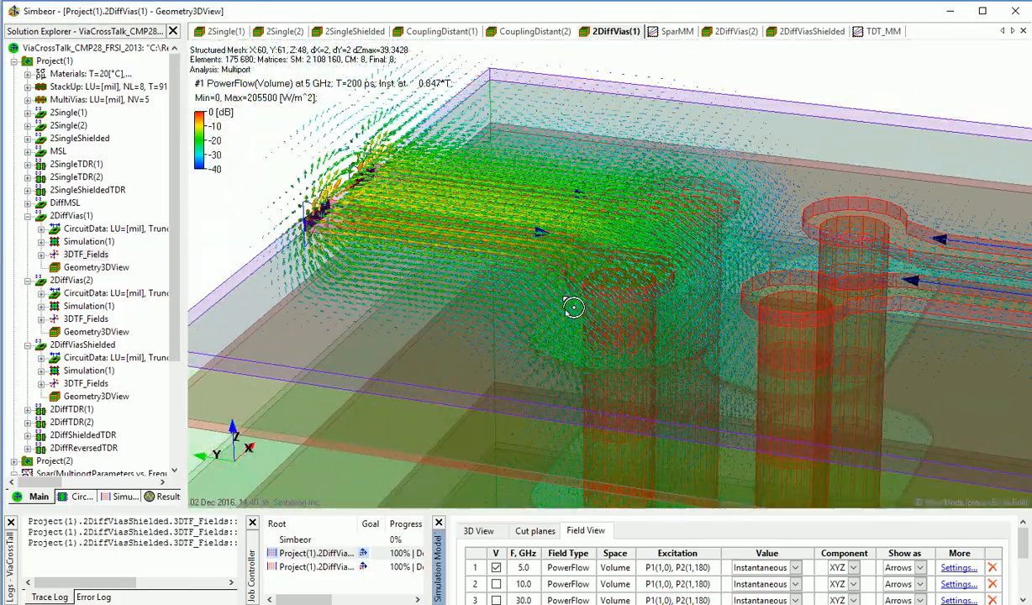
drag(574, 307, 536, 275)
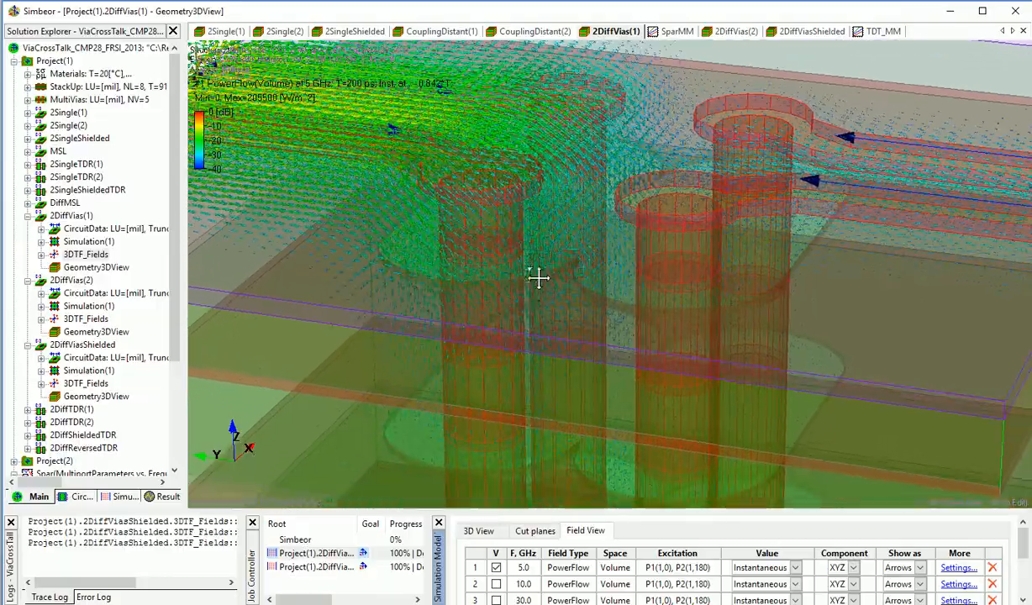
Orbit closer and below the via pads to see the 5 GHz field between layers.
drag(538, 276, 593, 317)
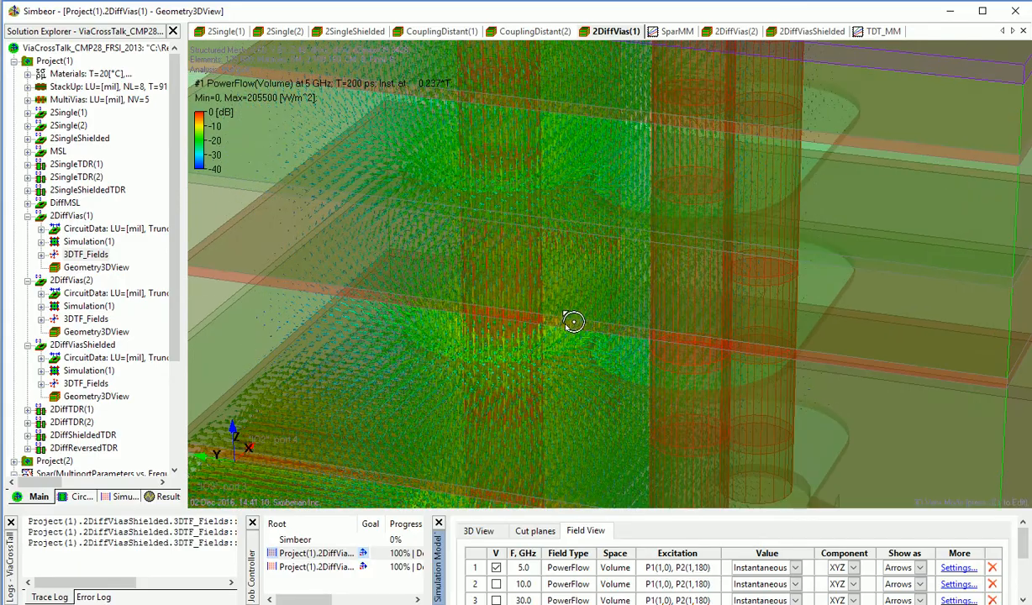
drag(574, 322, 551, 189)
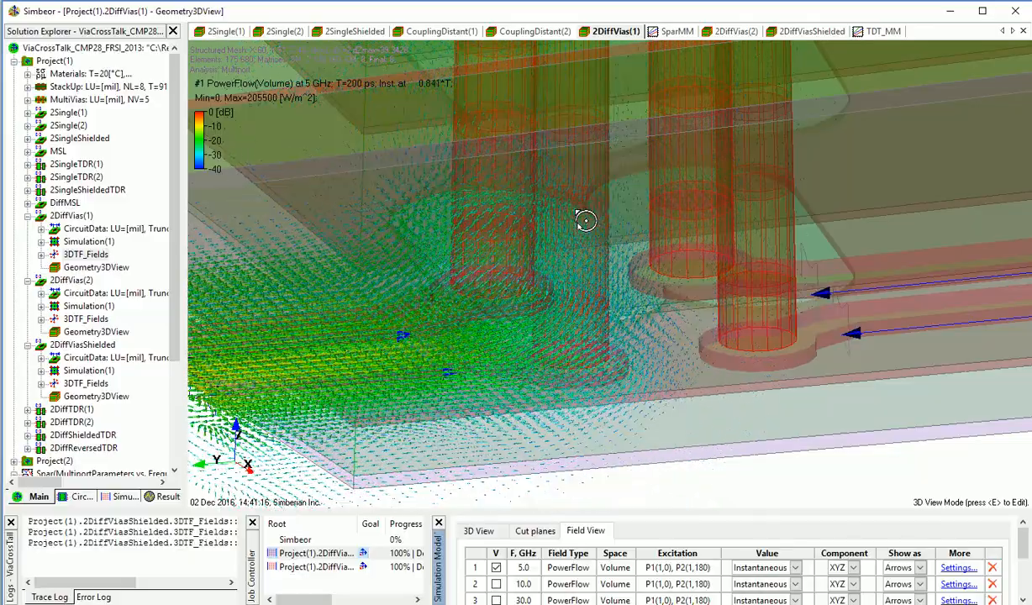
drag(586, 221, 517, 369)
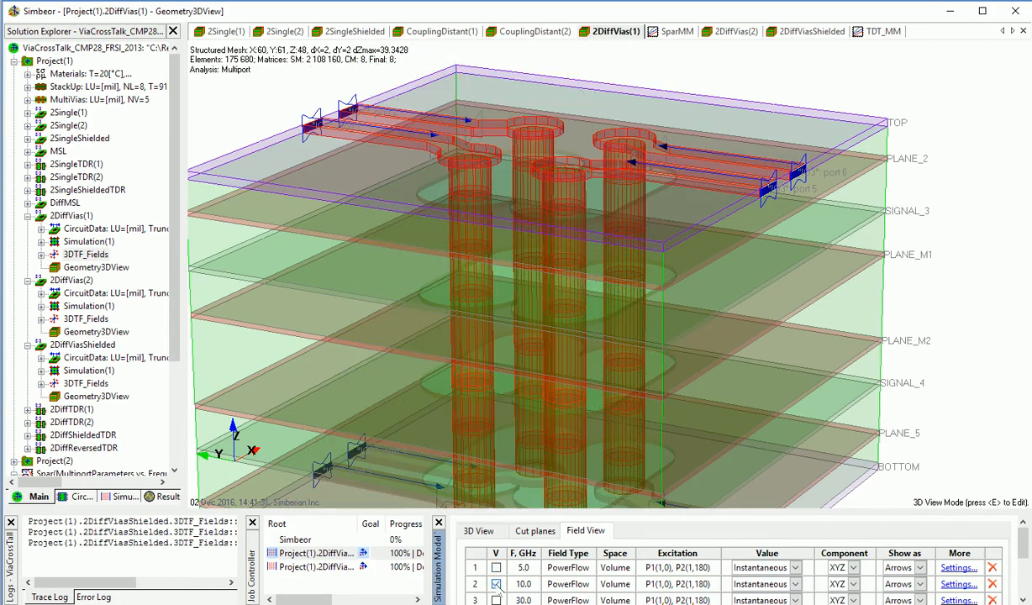
Show the 10 GHz PowerFlow field and orbit around the lower pads, traces and ports.
click(496, 583)
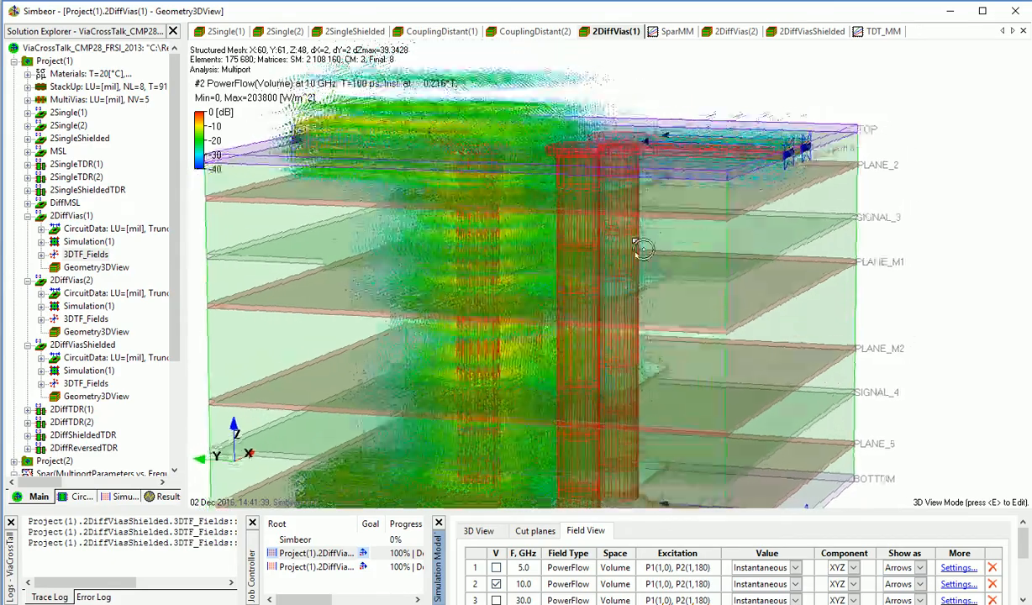
drag(641, 250, 613, 290)
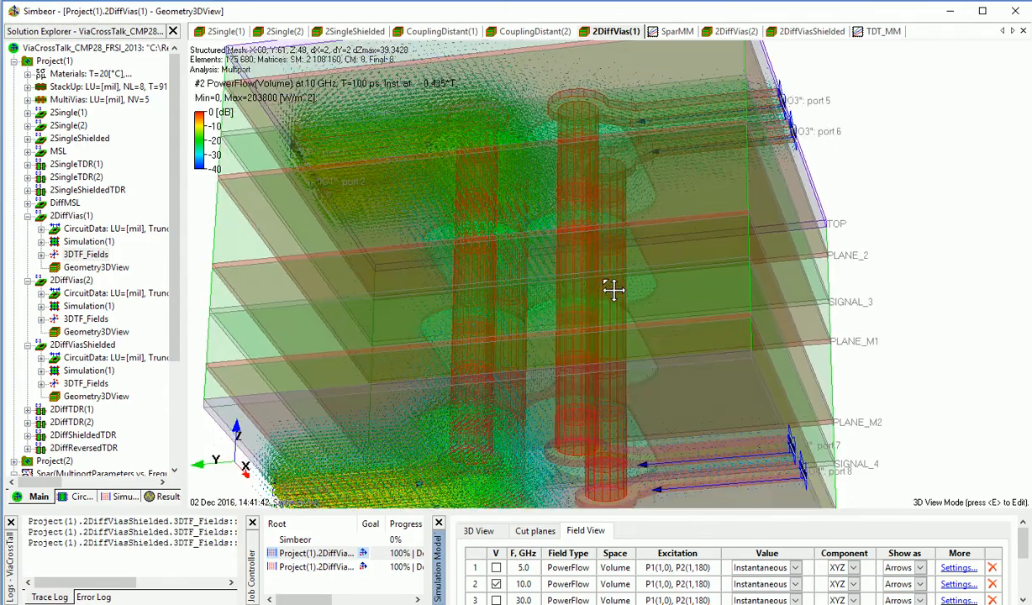
drag(613, 290, 685, 263)
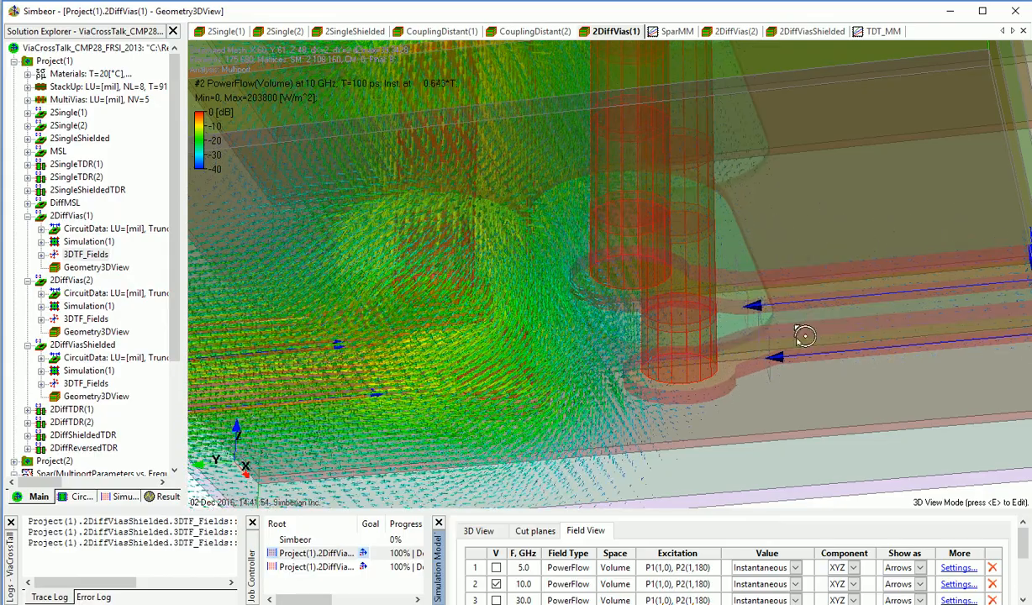
drag(805, 335, 332, 384)
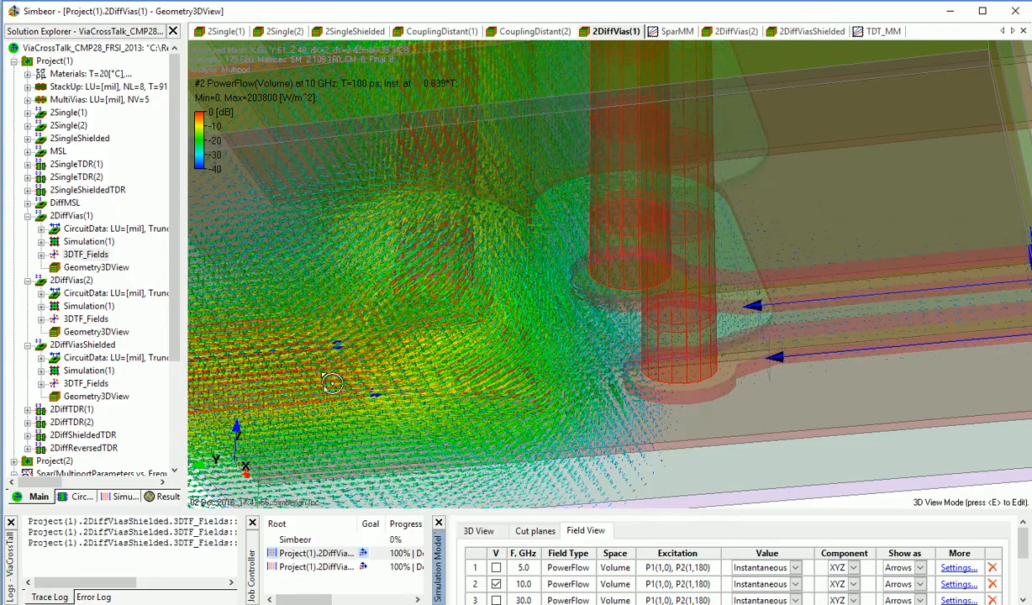
drag(332, 385, 524, 177)
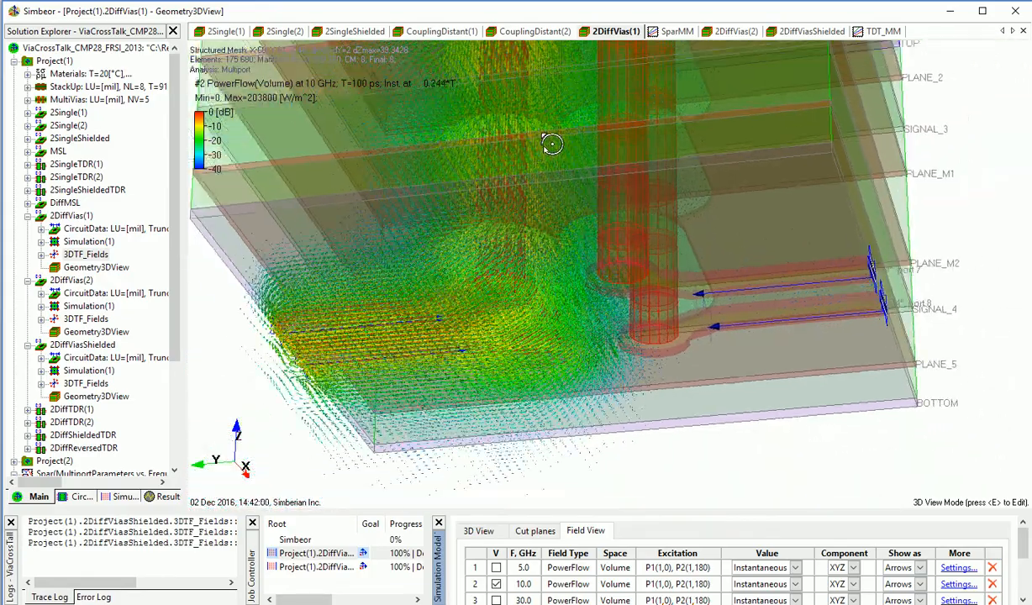
drag(553, 144, 597, 321)
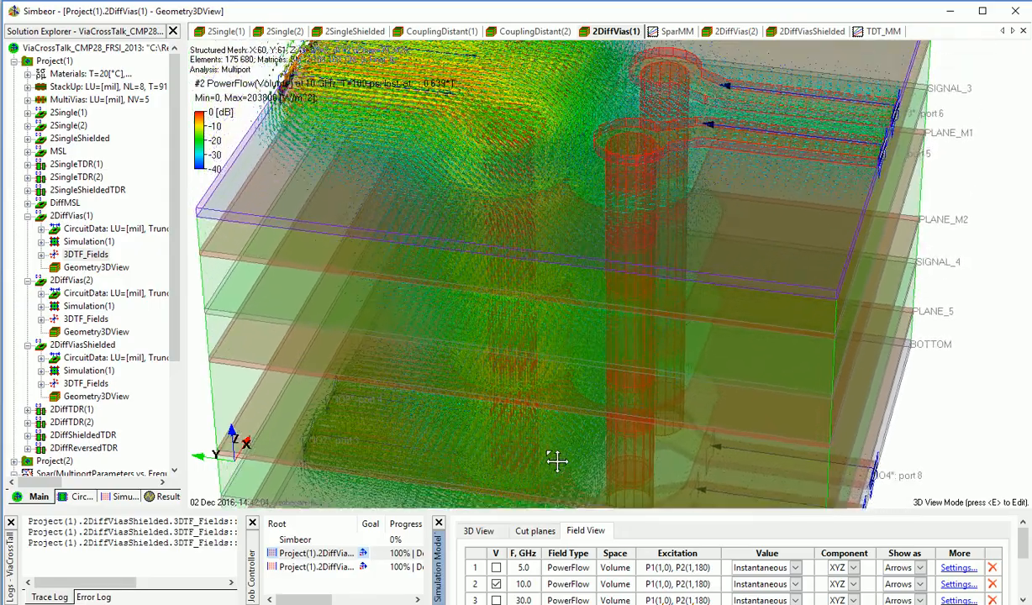
drag(557, 461, 567, 349)
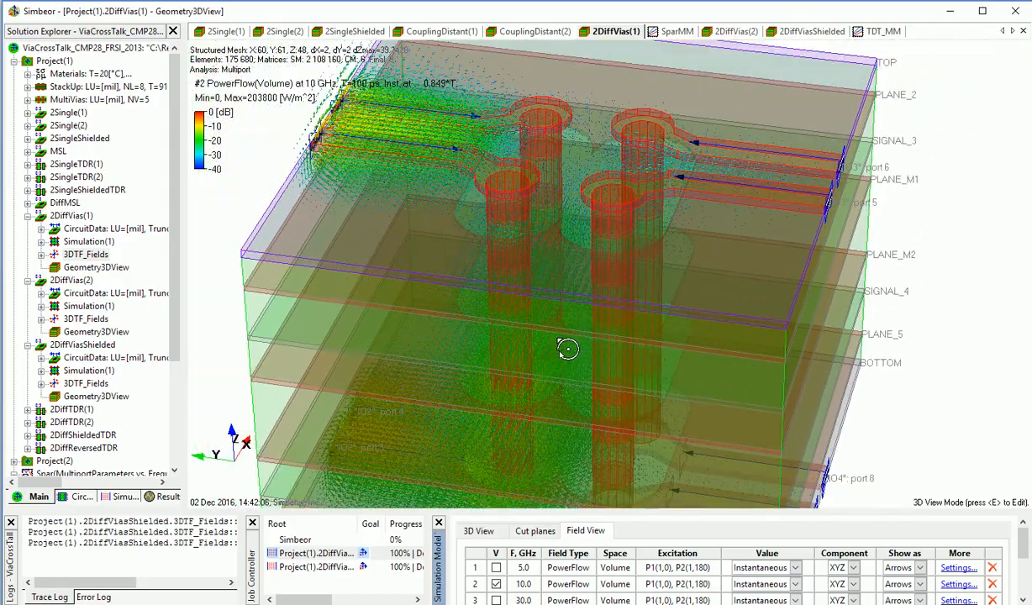
drag(568, 349, 538, 421)
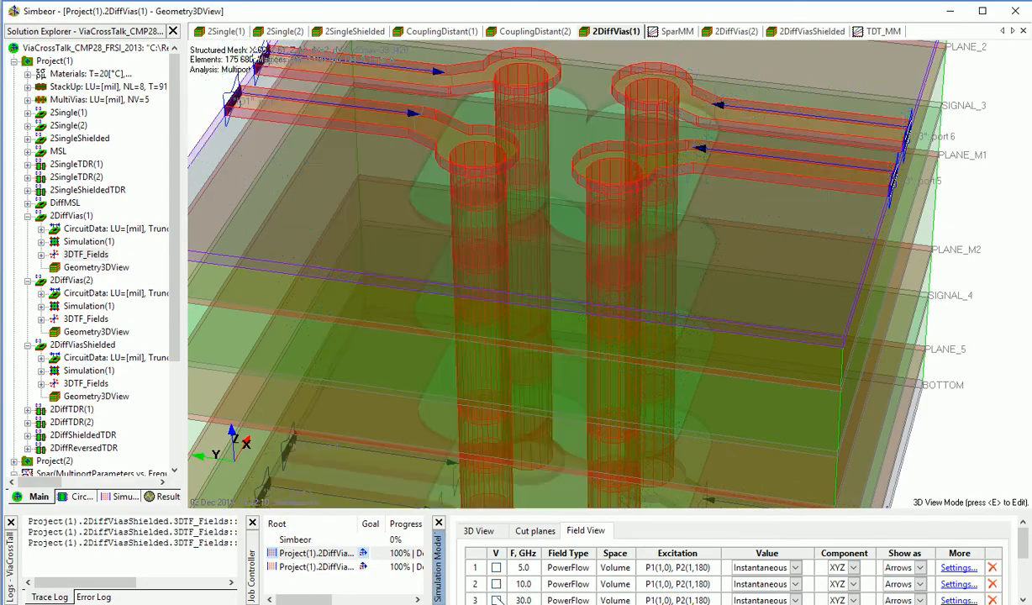
Show the 30 GHz PowerFlow field and rotate the close-via model to inspect the via barrels.
click(496, 599)
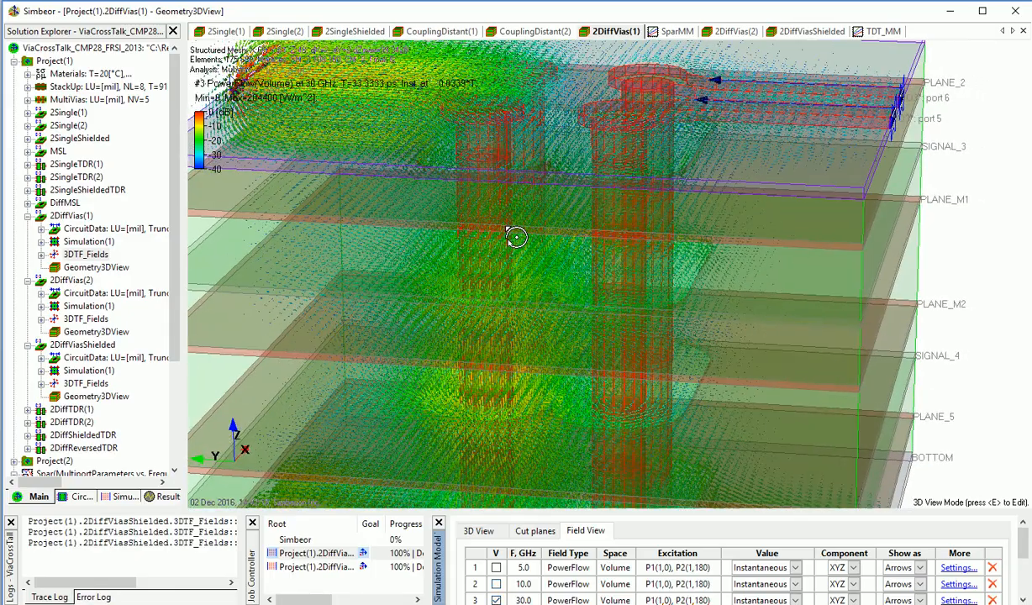
drag(517, 238, 460, 233)
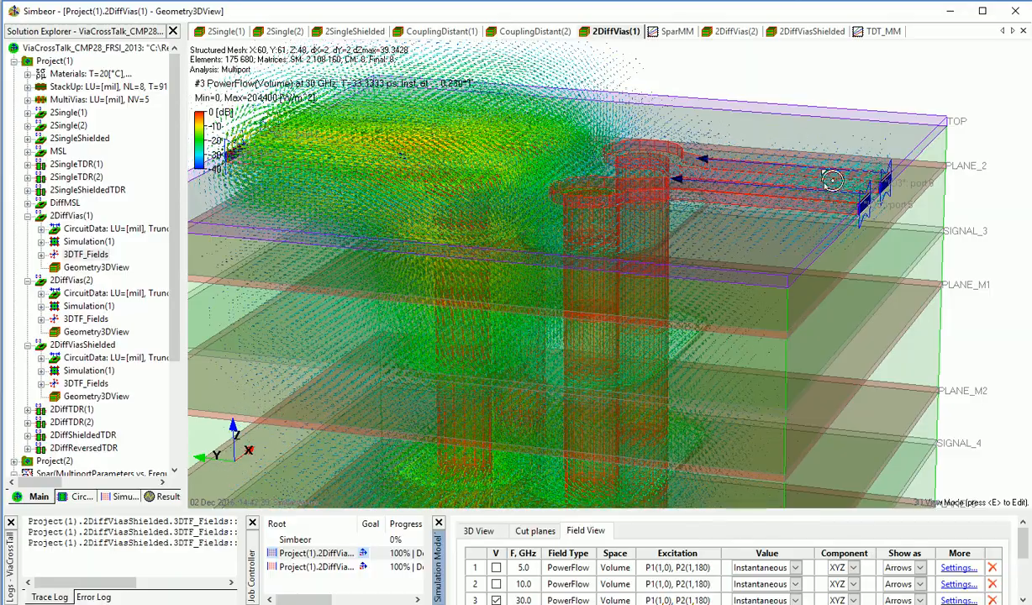
drag(833, 179, 620, 338)
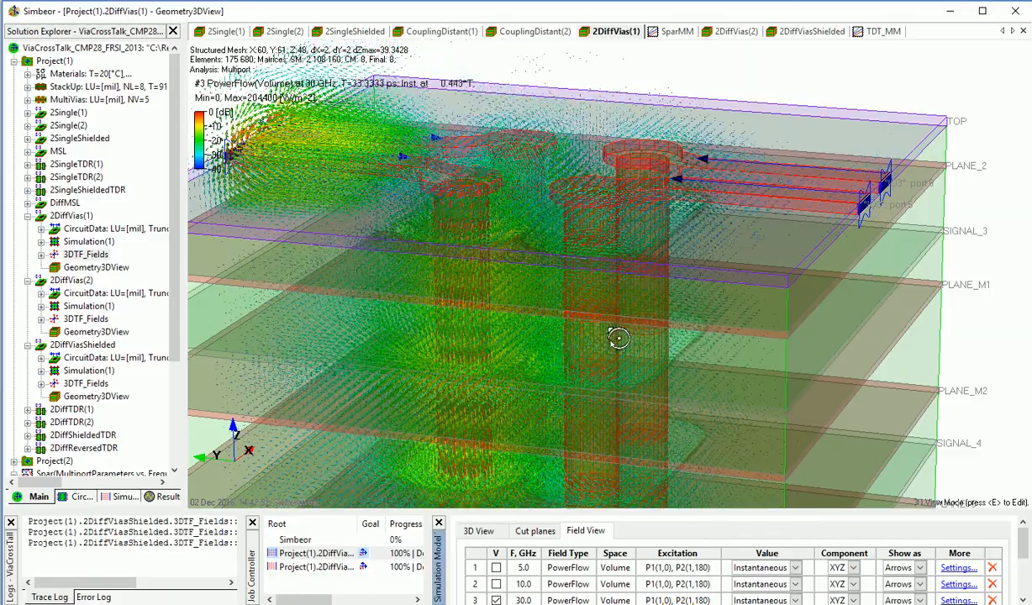
drag(618, 338, 643, 175)
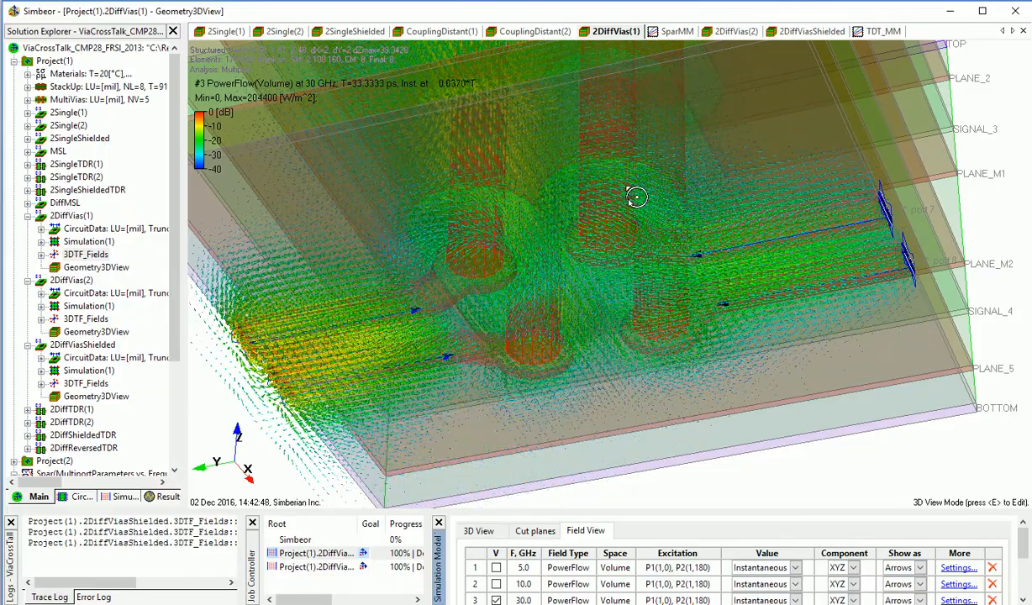
drag(637, 198, 622, 305)
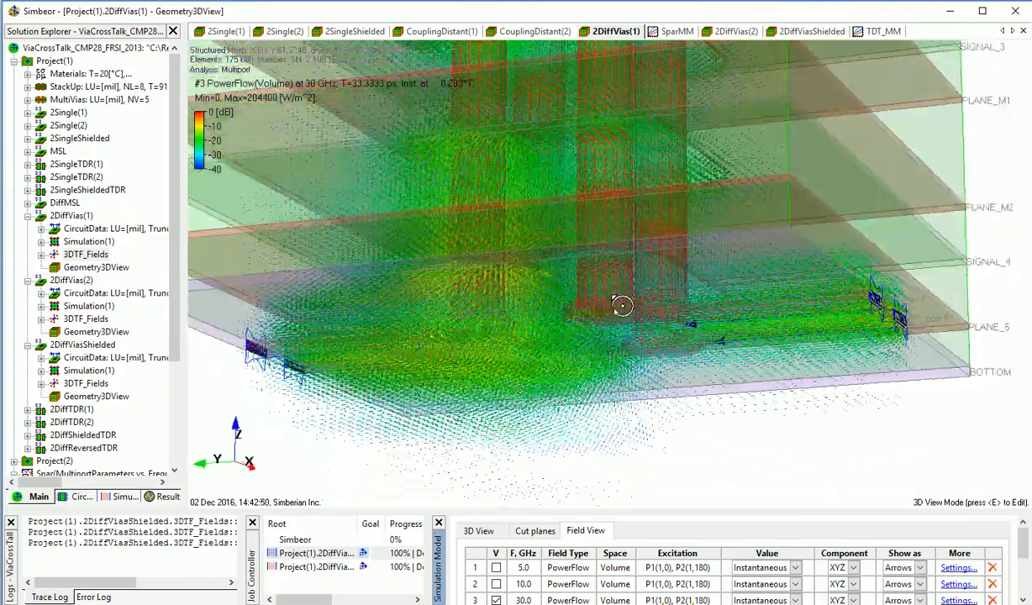
drag(622, 305, 626, 459)
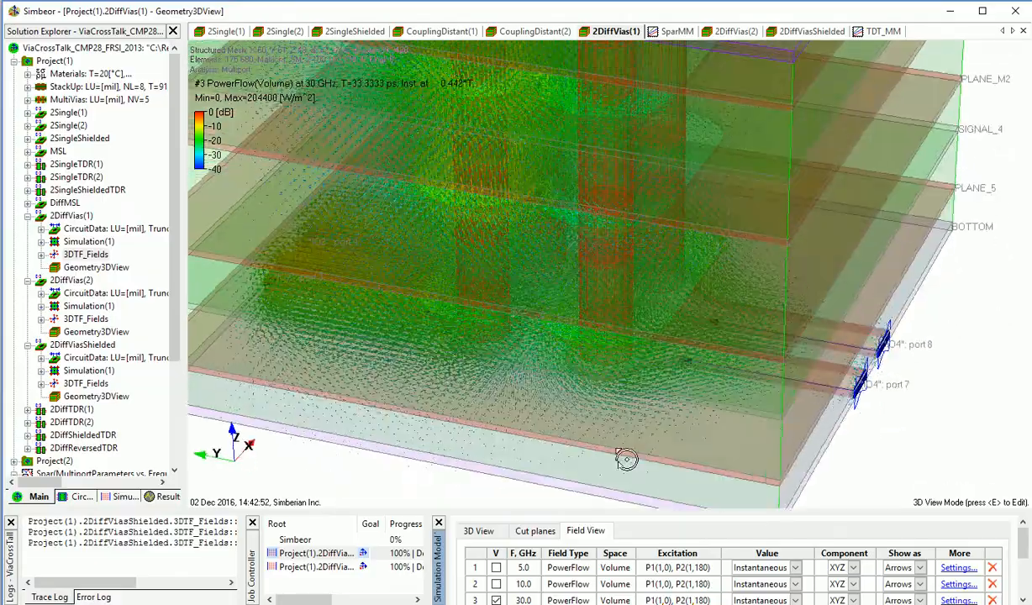
drag(626, 460, 608, 351)
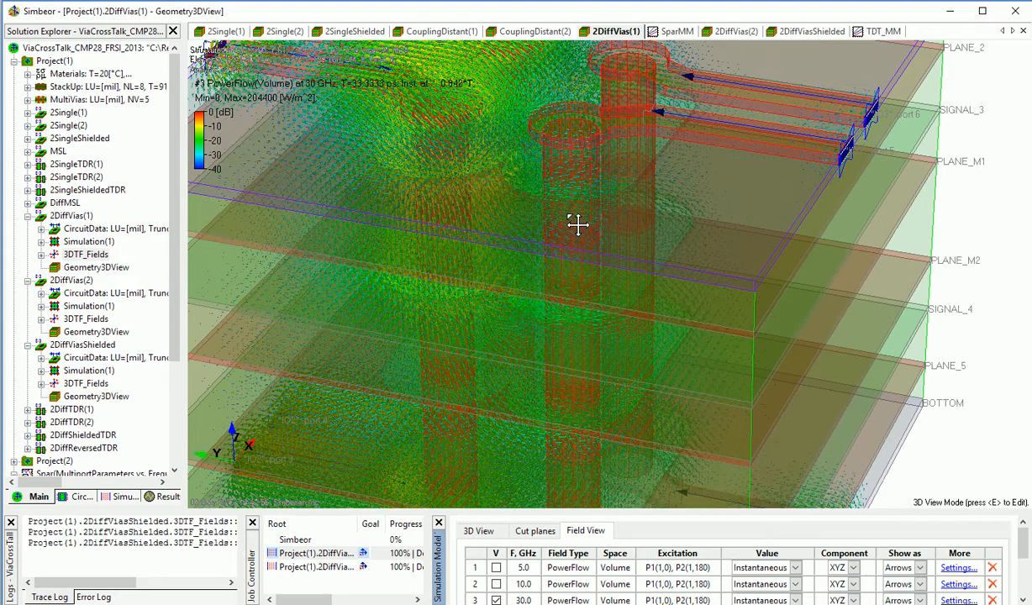
drag(577, 225, 320, 289)
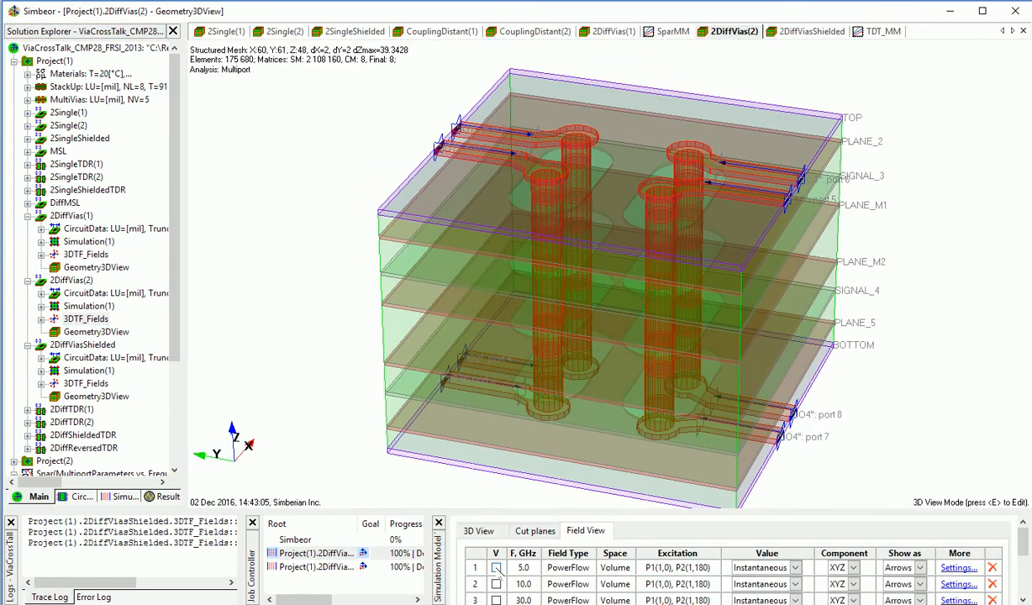
click(495, 567)
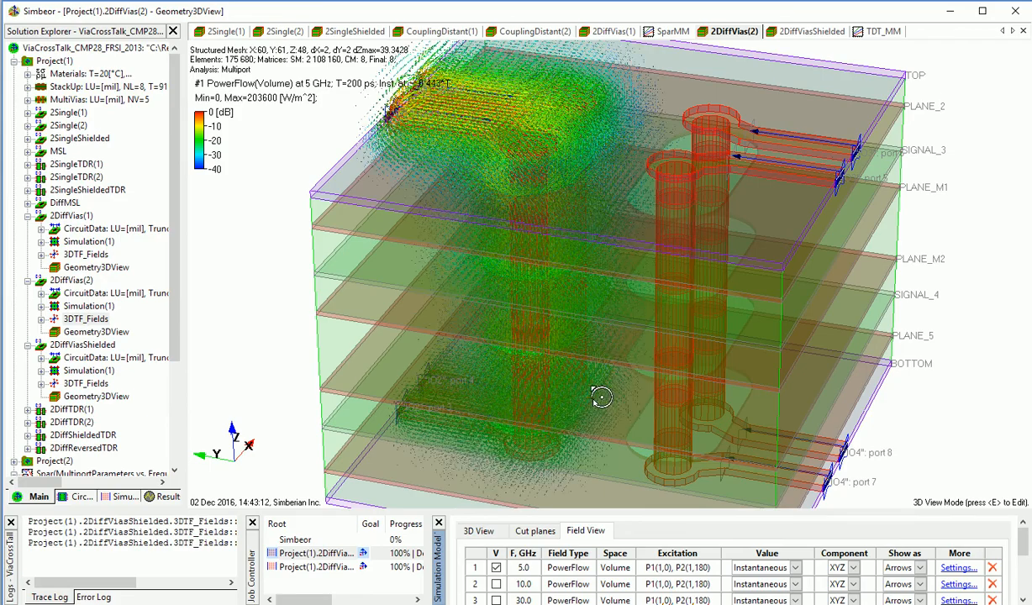
drag(601, 397, 597, 361)
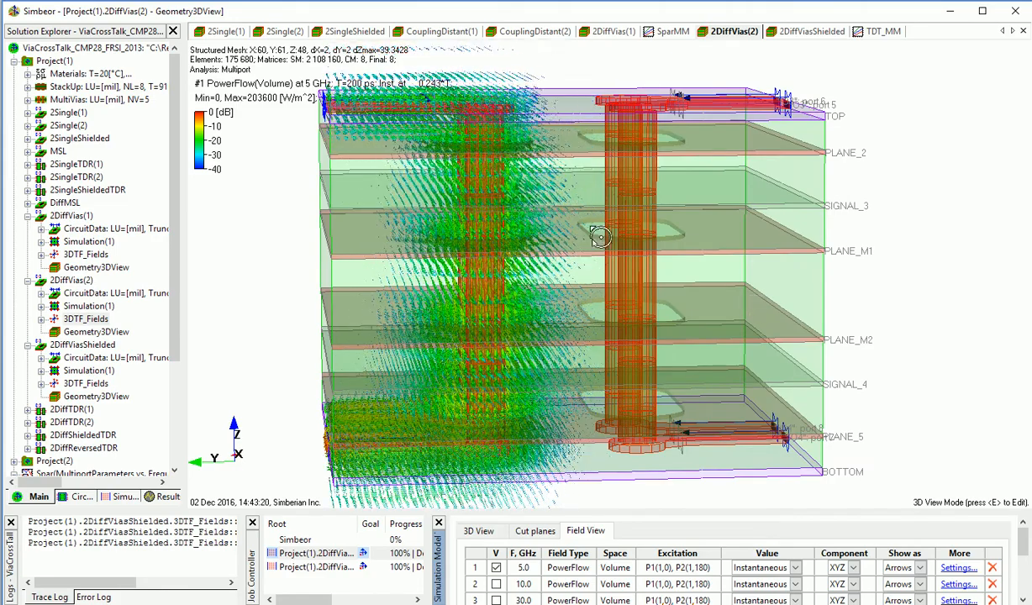
drag(601, 238, 412, 336)
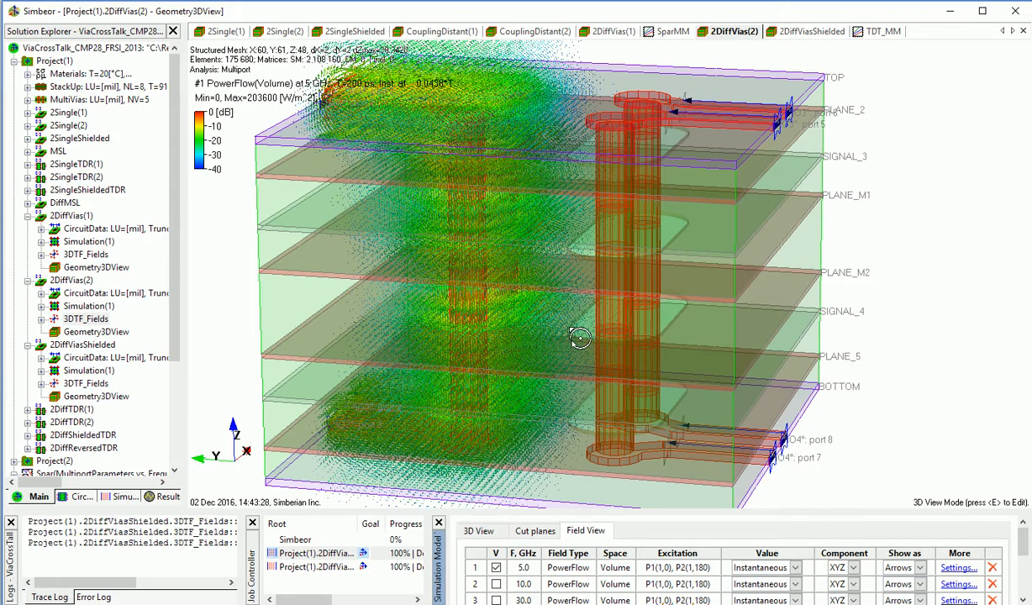
drag(580, 336, 459, 255)
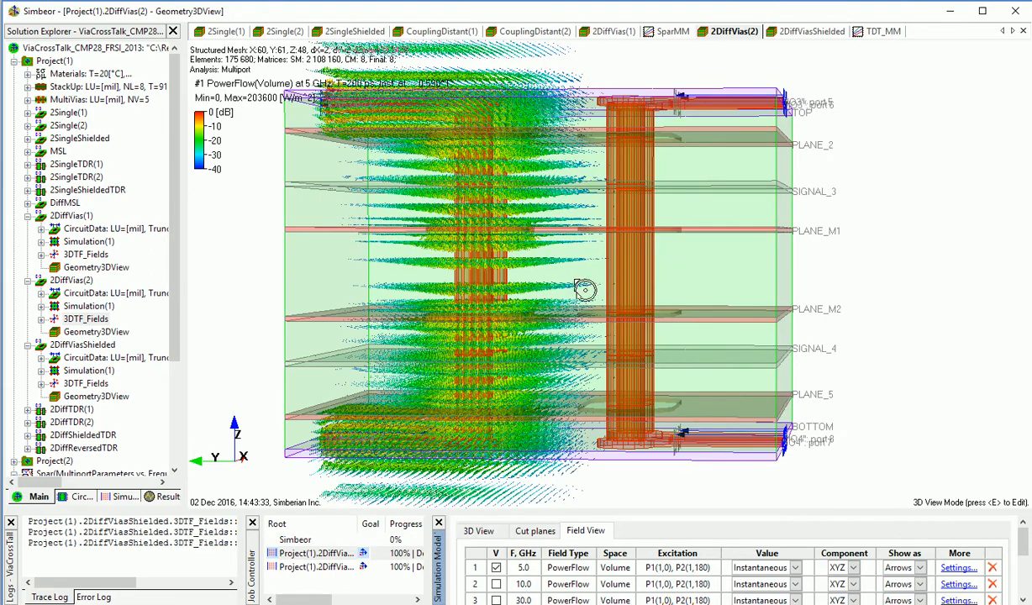
drag(586, 290, 706, 182)
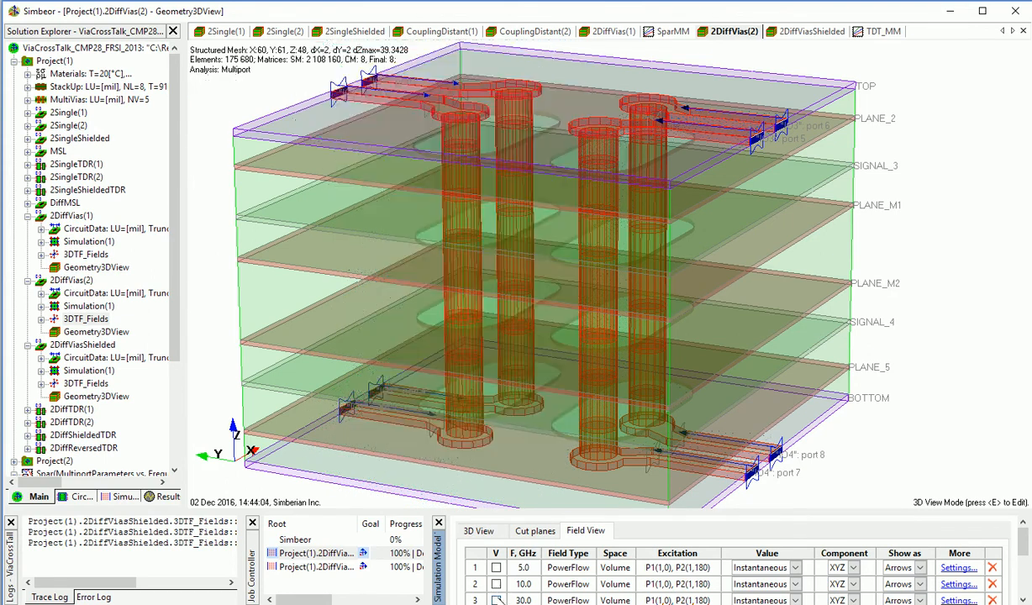
Show the 30 GHz PowerFlow field on 2DiffVias(2) and view it obliquely.
click(496, 600)
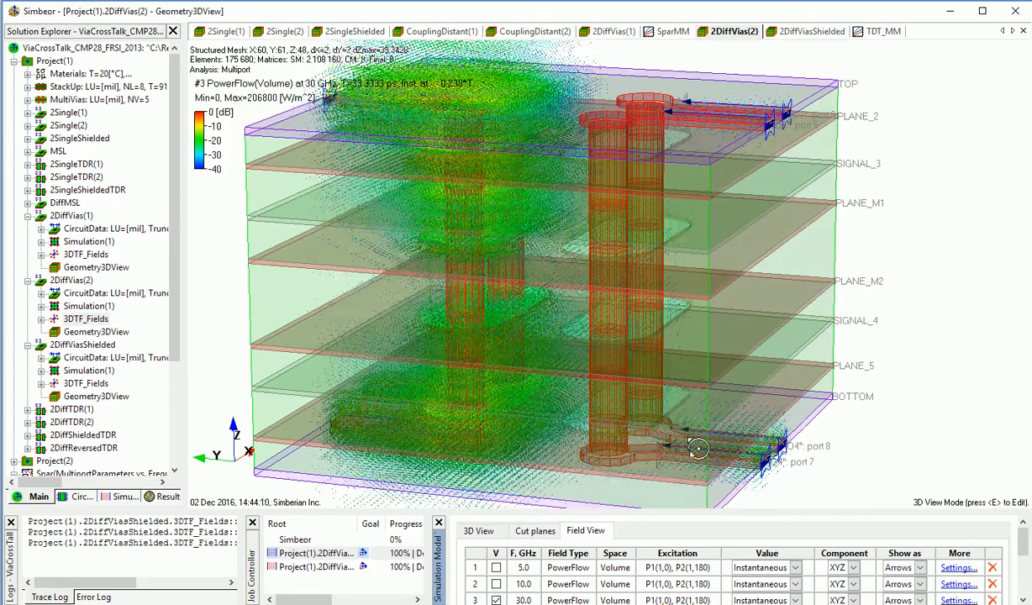
drag(698, 448, 636, 437)
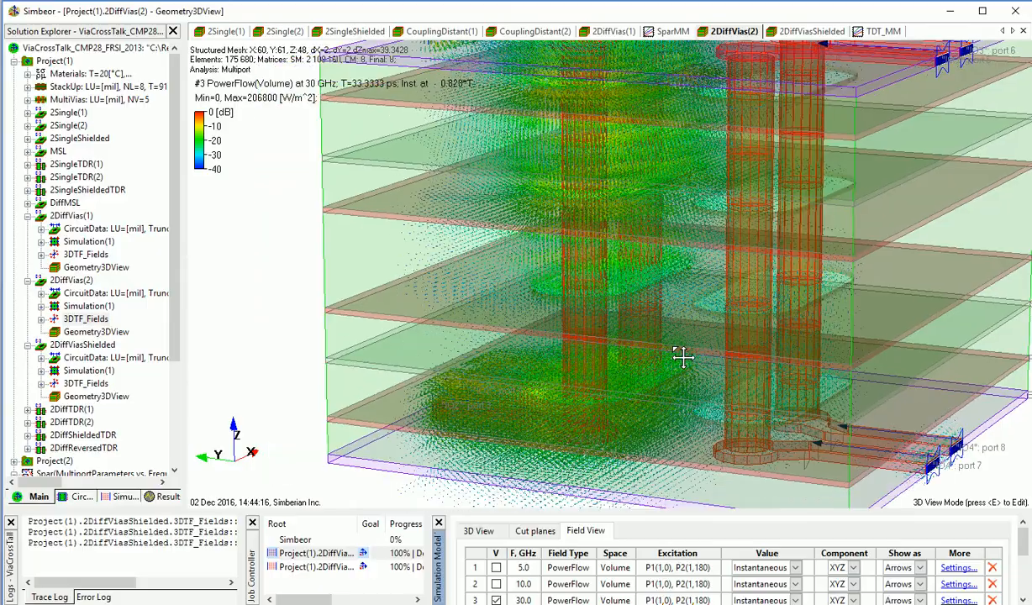
drag(681, 357, 639, 359)
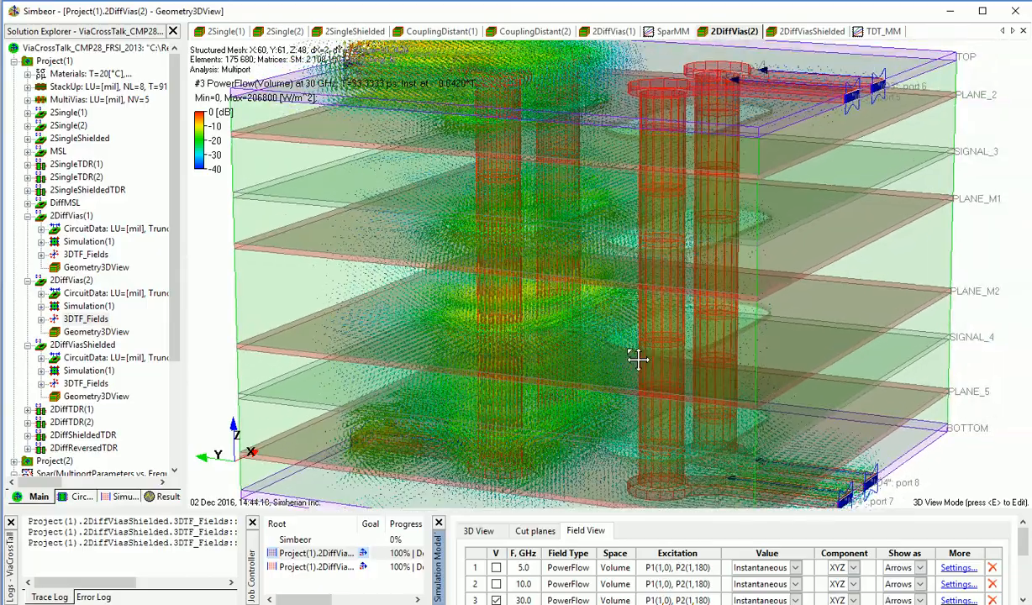
drag(637, 359, 619, 362)
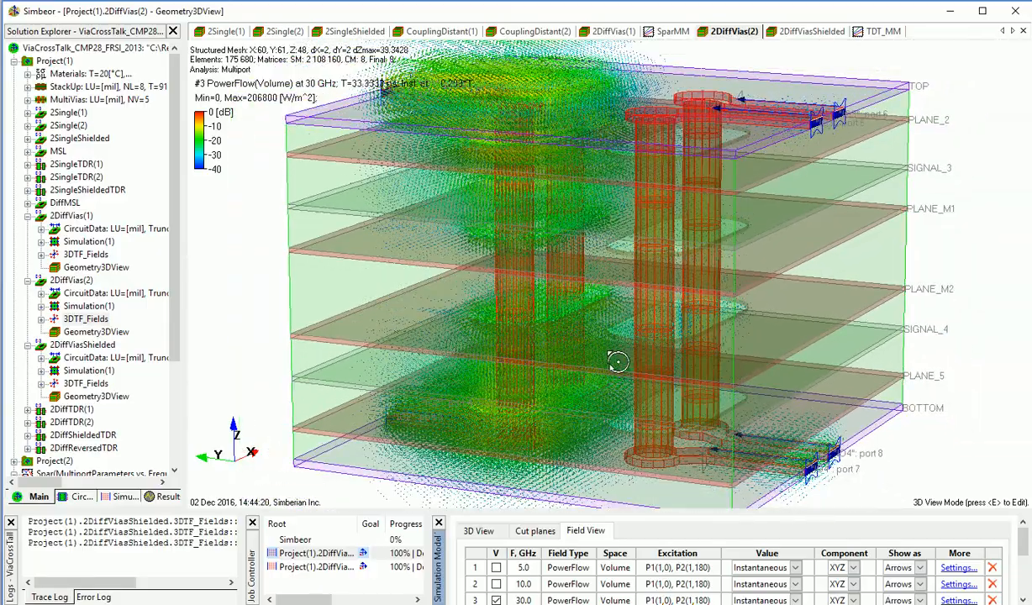
drag(618, 362, 530, 359)
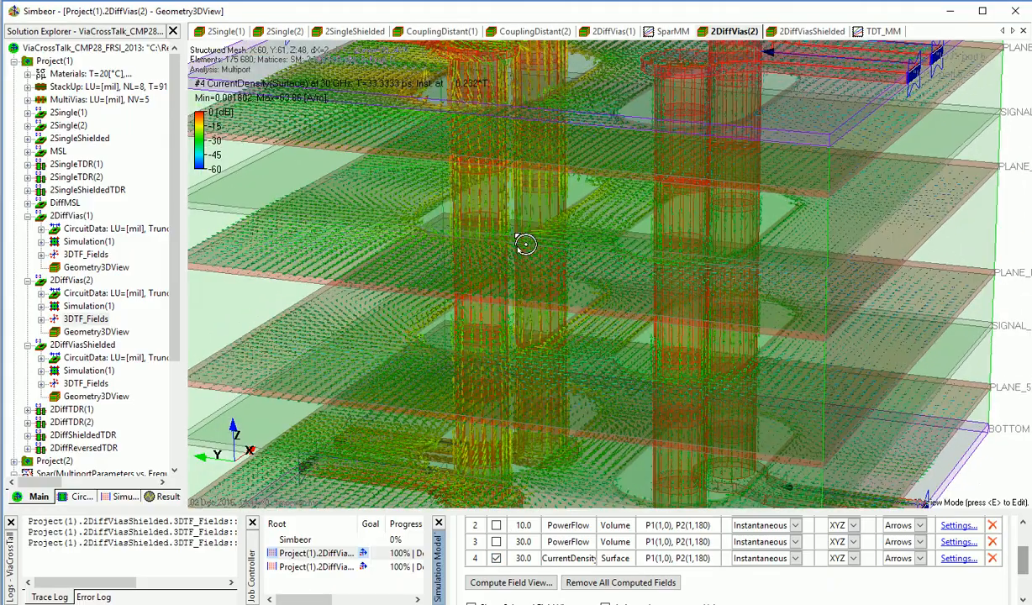
Inspect the 30 GHz surface current density on the vias from front and angled views.
drag(525, 243, 446, 93)
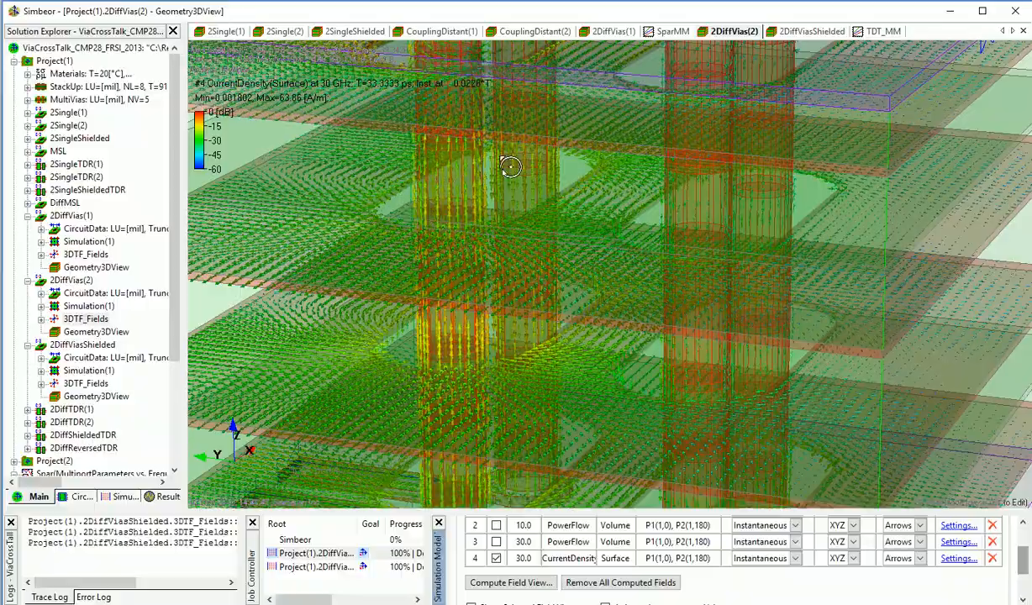
drag(510, 165, 464, 222)
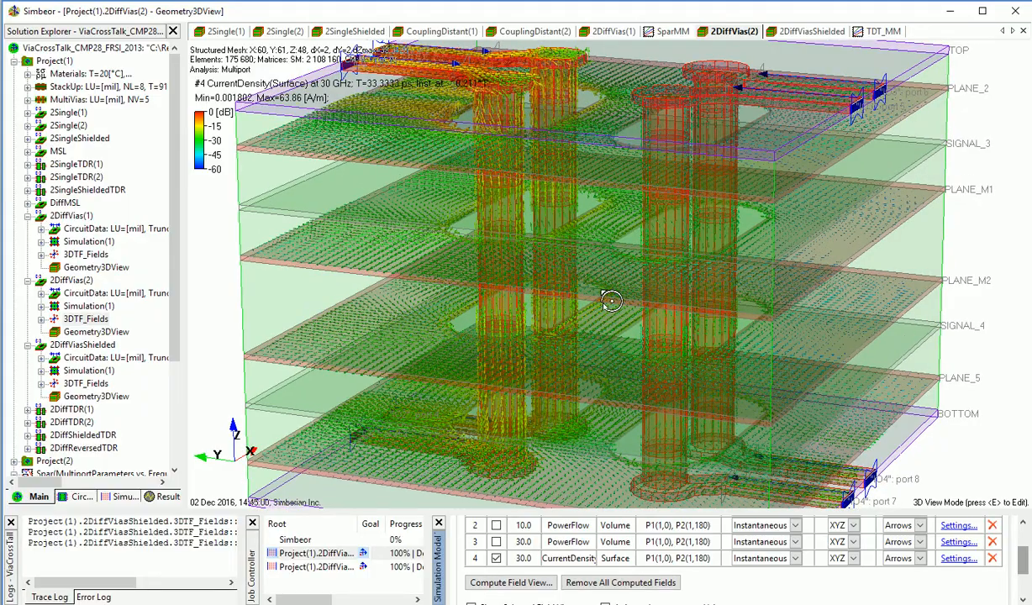
drag(611, 301, 697, 313)
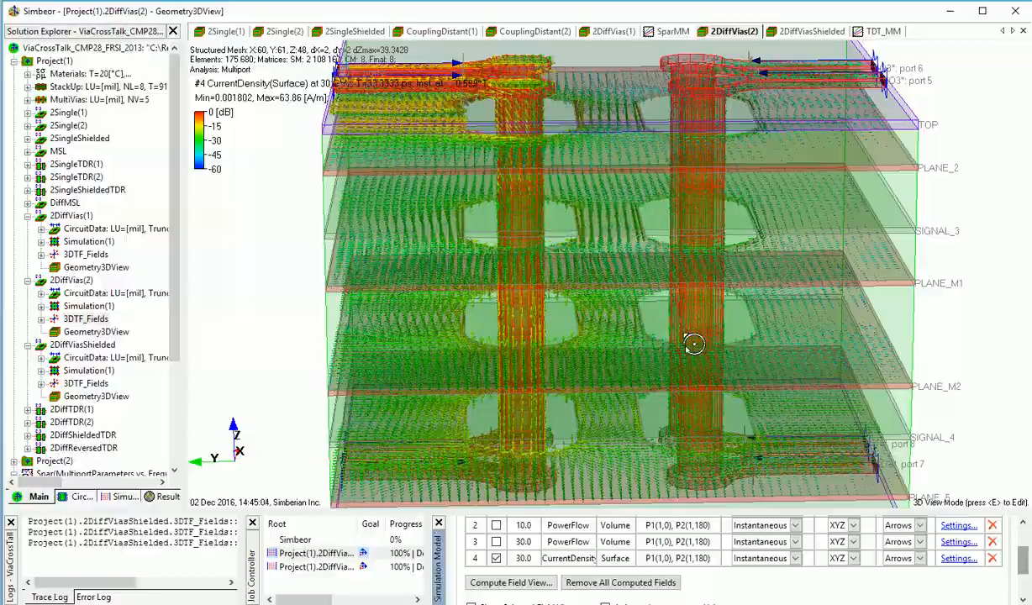
drag(694, 345, 783, 360)
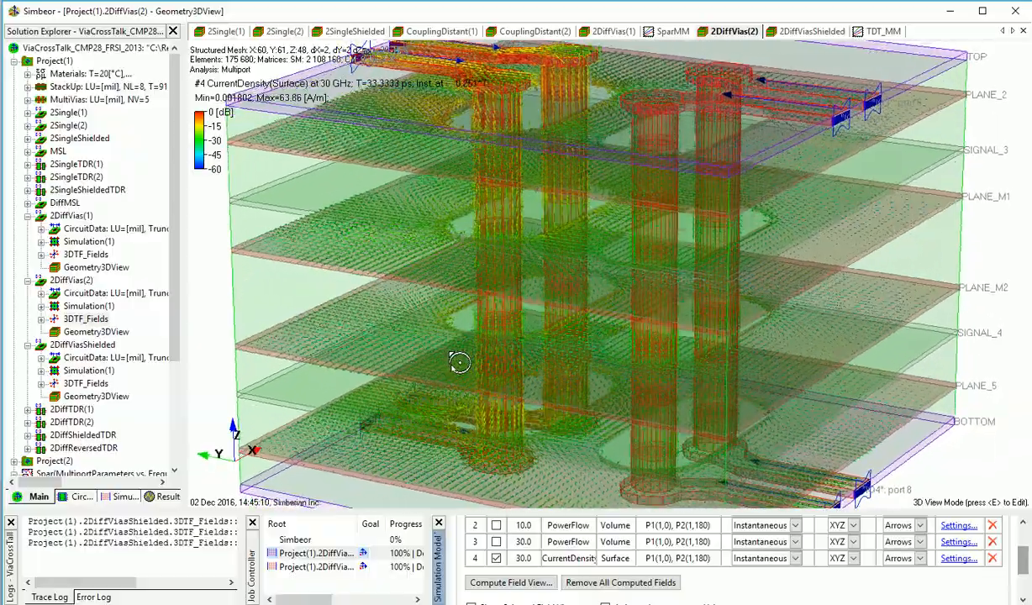
drag(460, 363, 475, 501)
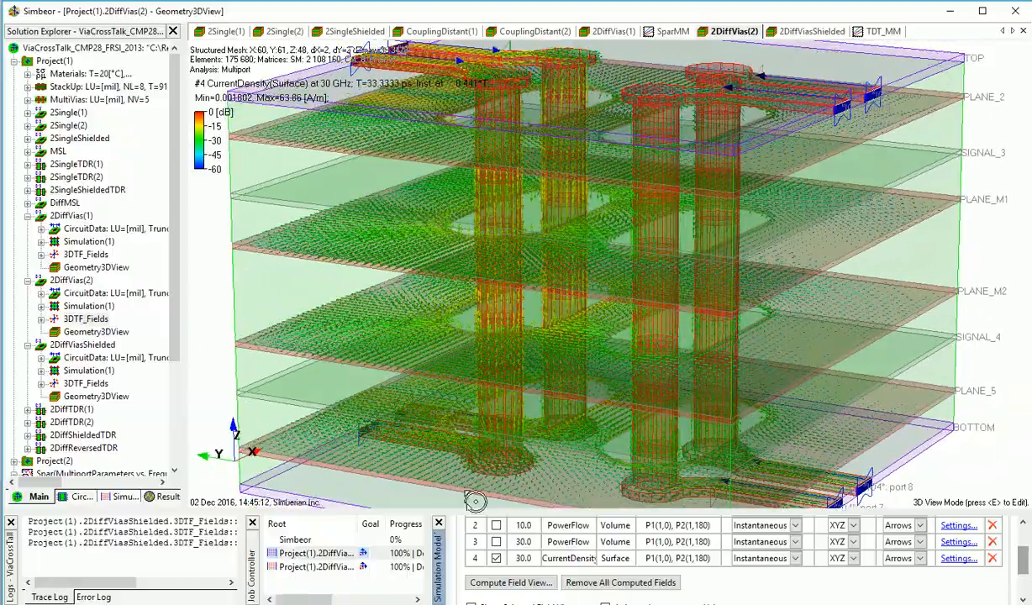
drag(474, 501, 570, 353)
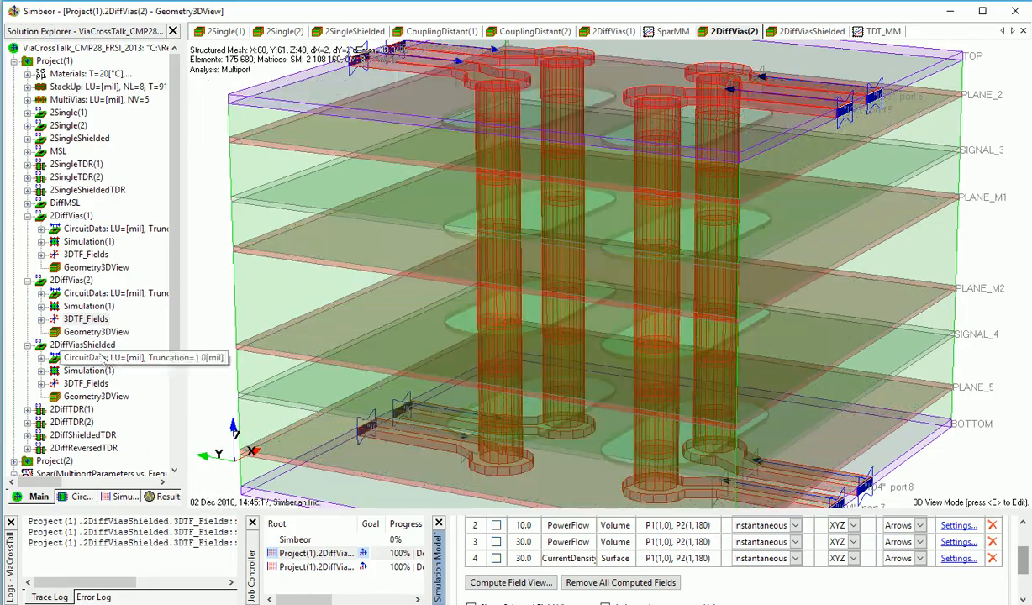
Switch to the 2DiffViasShielded 3D view and rotate the shielded vias to side and angled views.
click(86, 383)
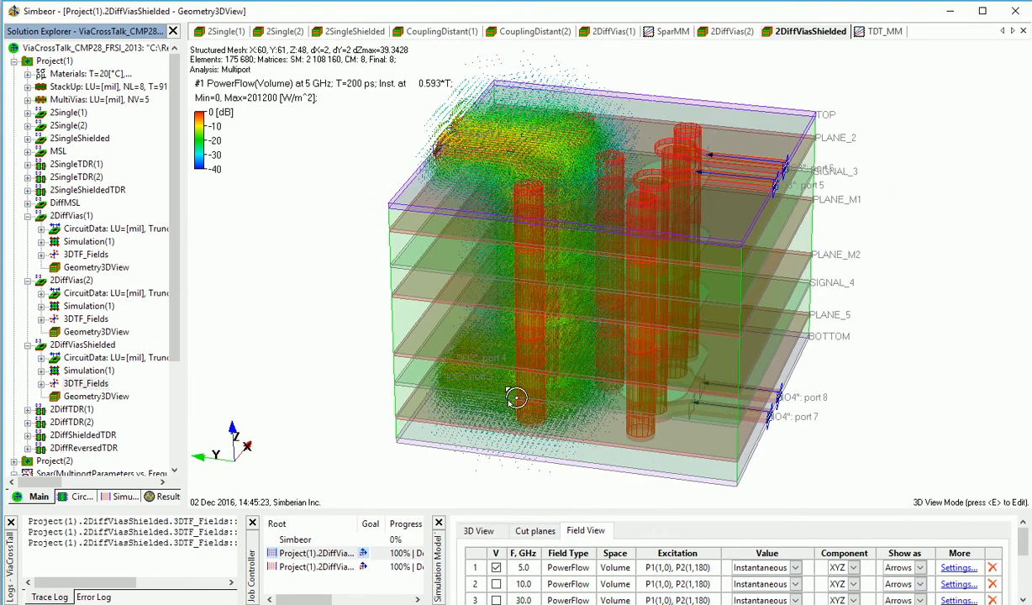
drag(517, 398, 695, 373)
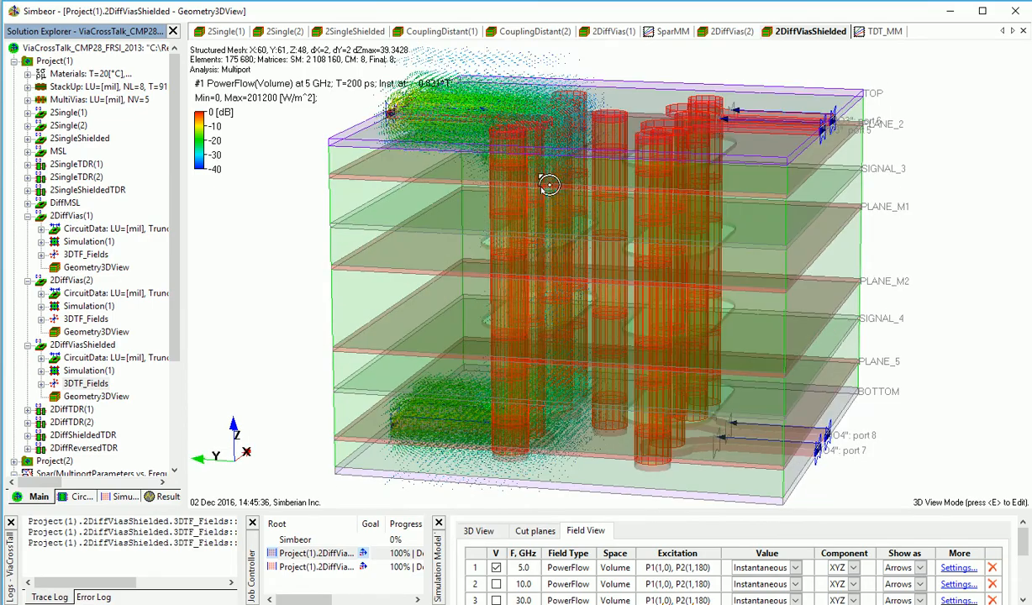
drag(549, 183, 524, 410)
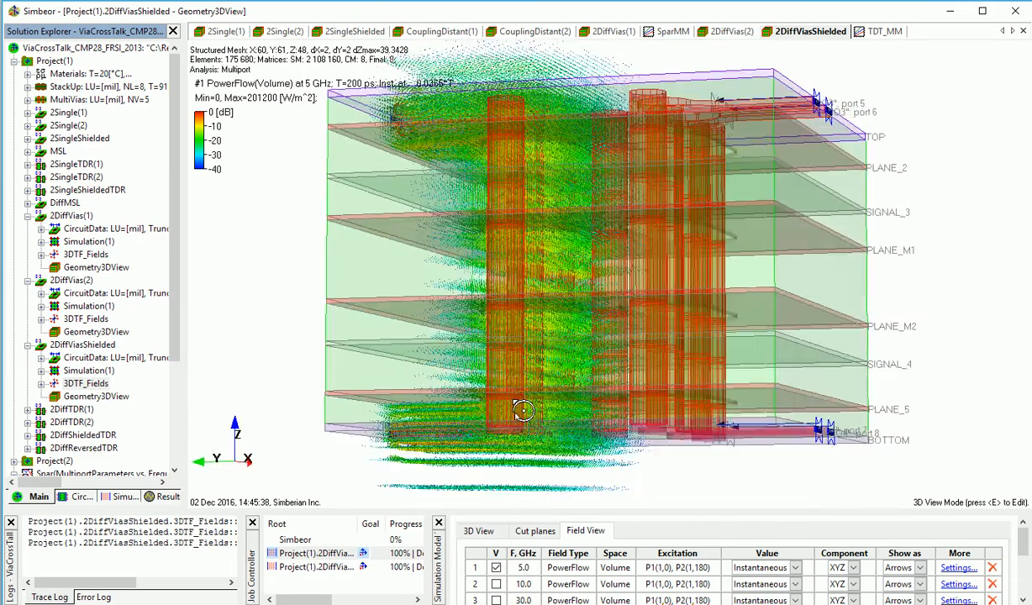
drag(523, 411, 648, 402)
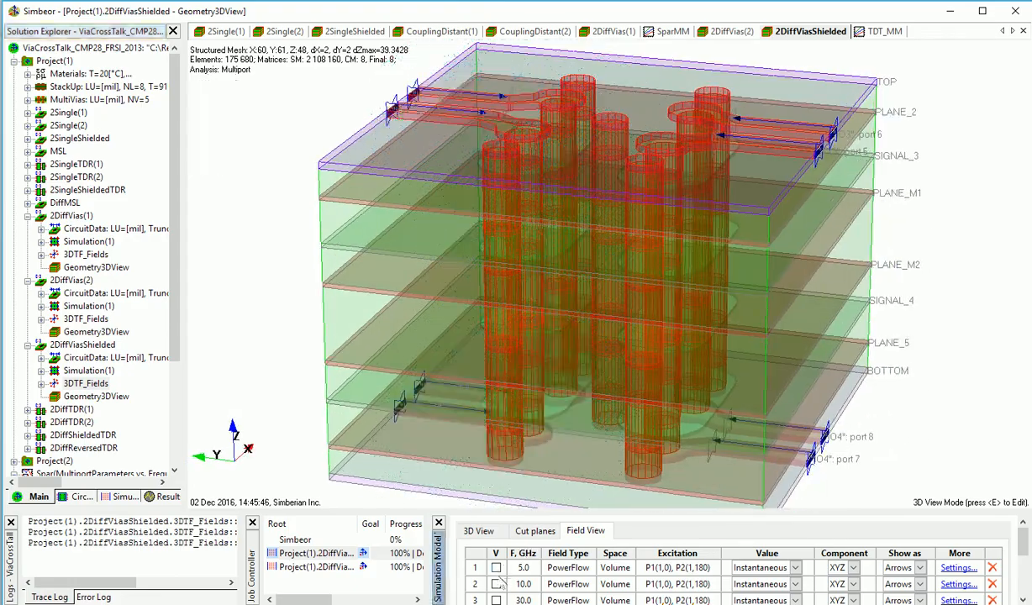
Show the 10 GHz then 30 GHz PowerFlow field and orbit to see the ports and vias.
click(496, 584)
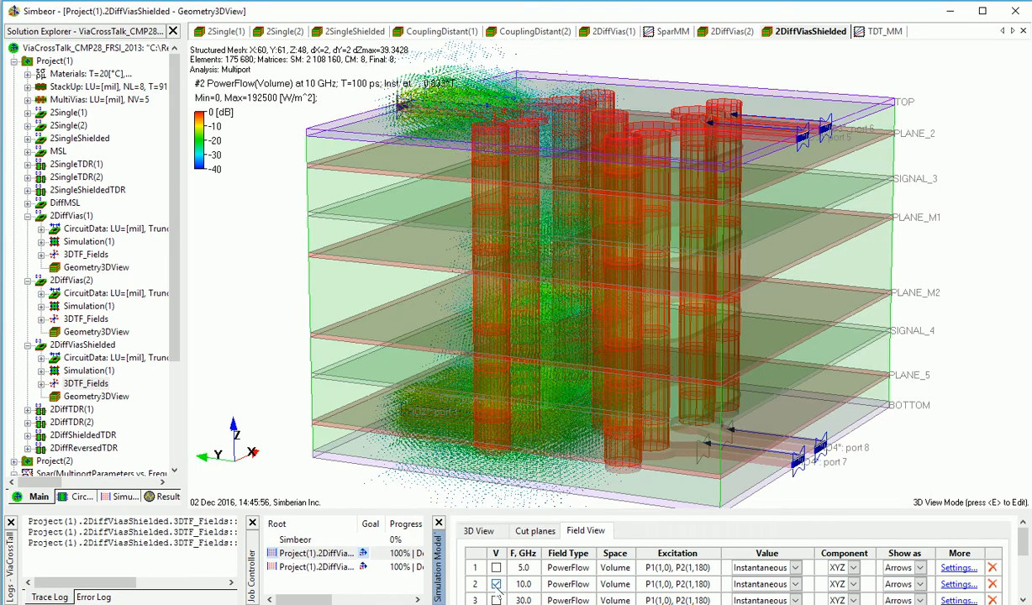
click(496, 600)
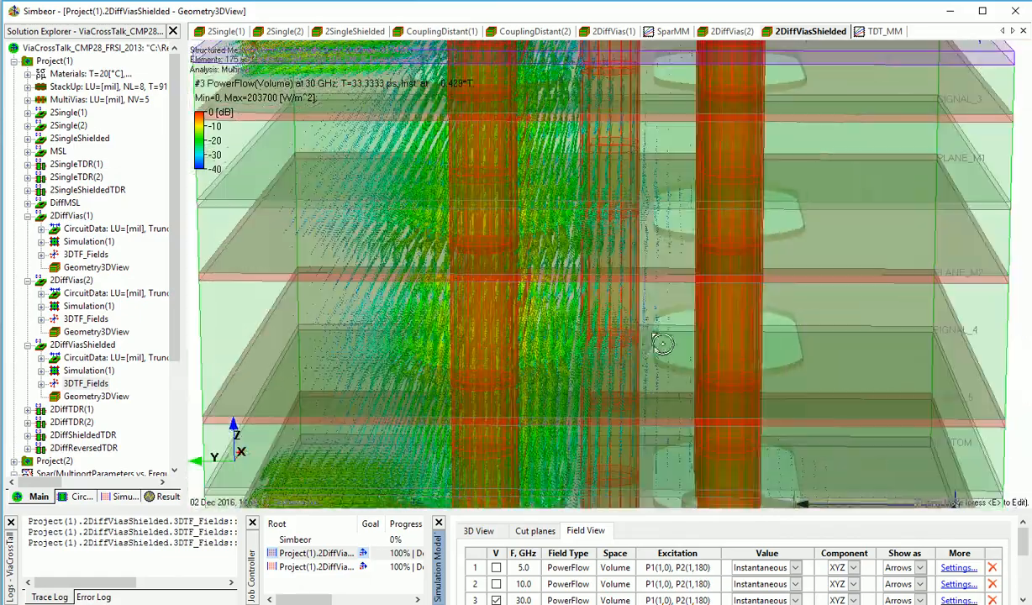
drag(662, 343, 494, 383)
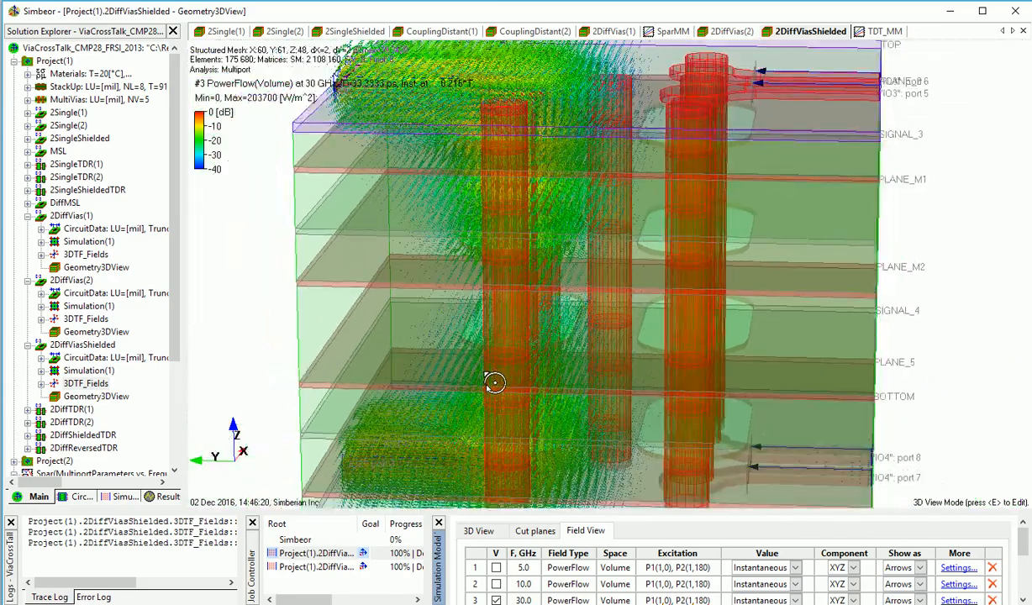
drag(496, 384, 587, 387)
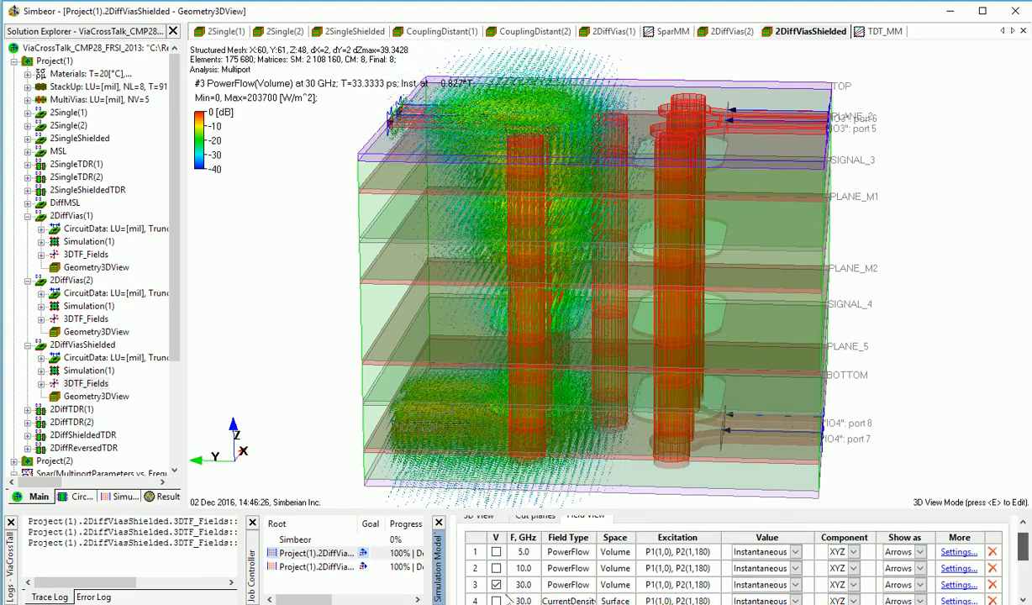
Show 30 GHz surface current density on the stitching vias, then orbit the power-flow view.
click(496, 600)
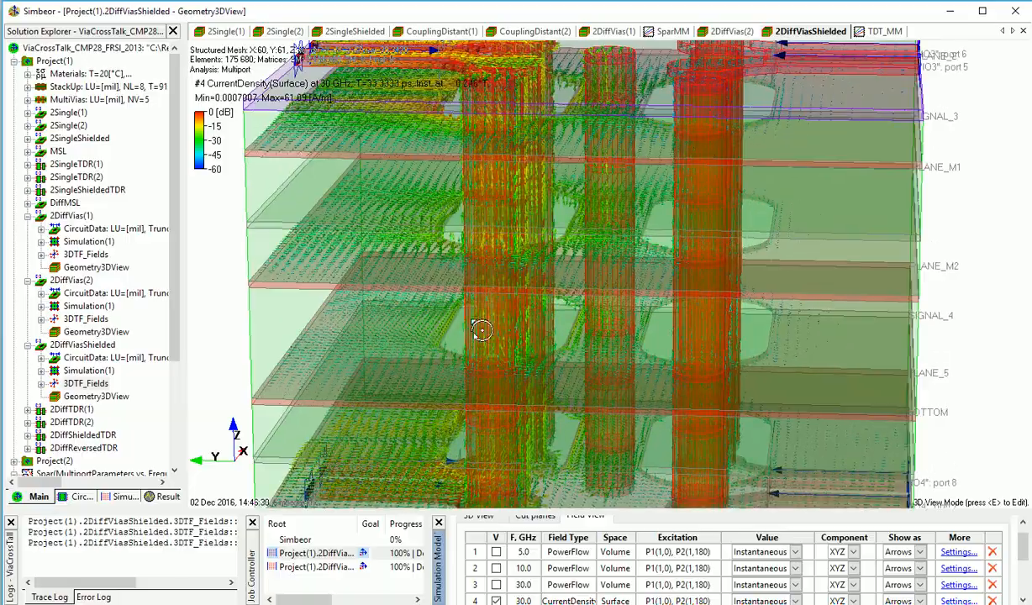
drag(482, 330, 719, 305)
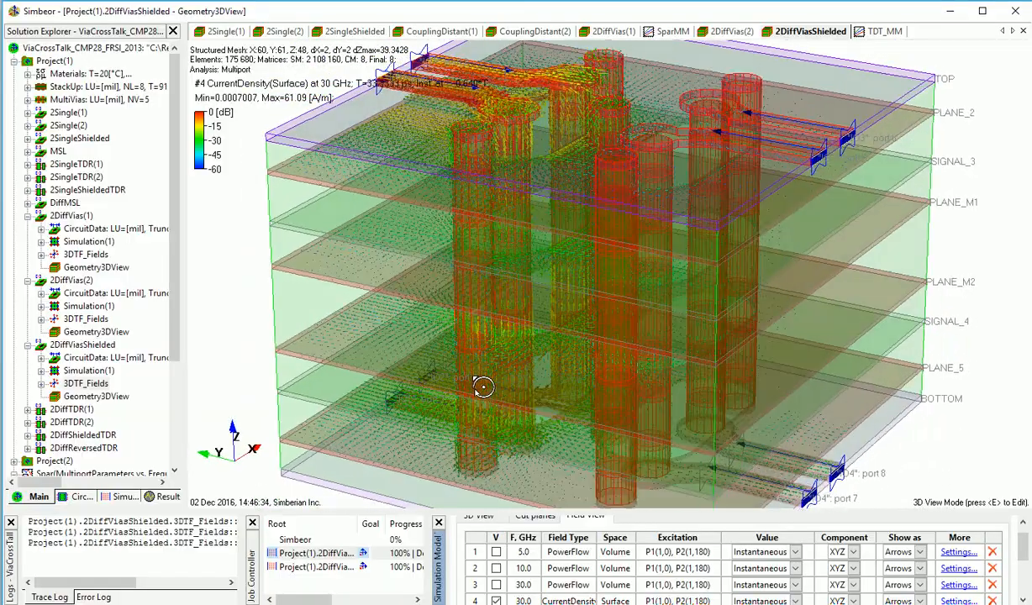
drag(483, 388, 461, 377)
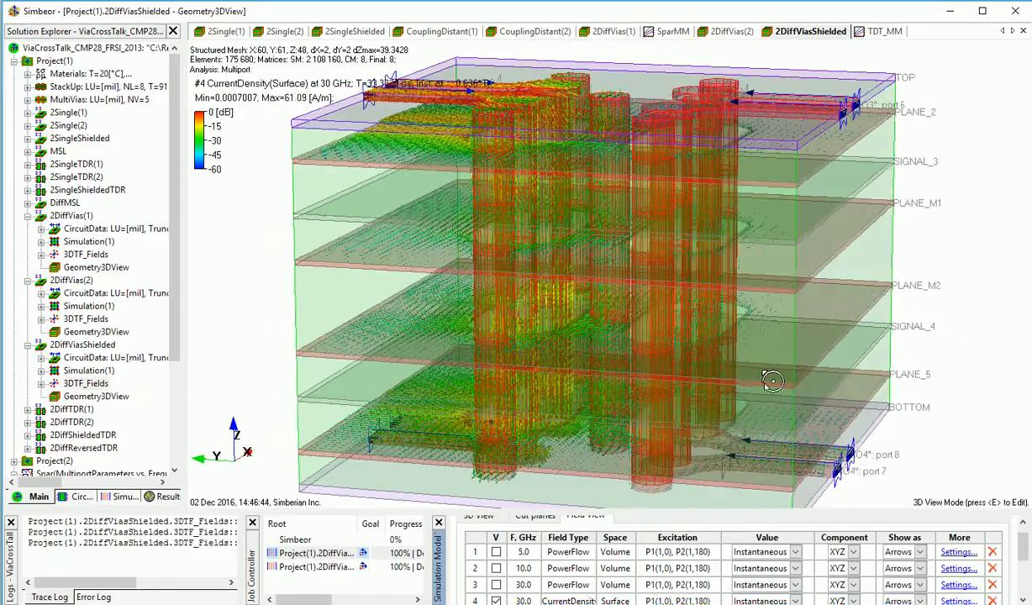
drag(771, 381, 737, 384)
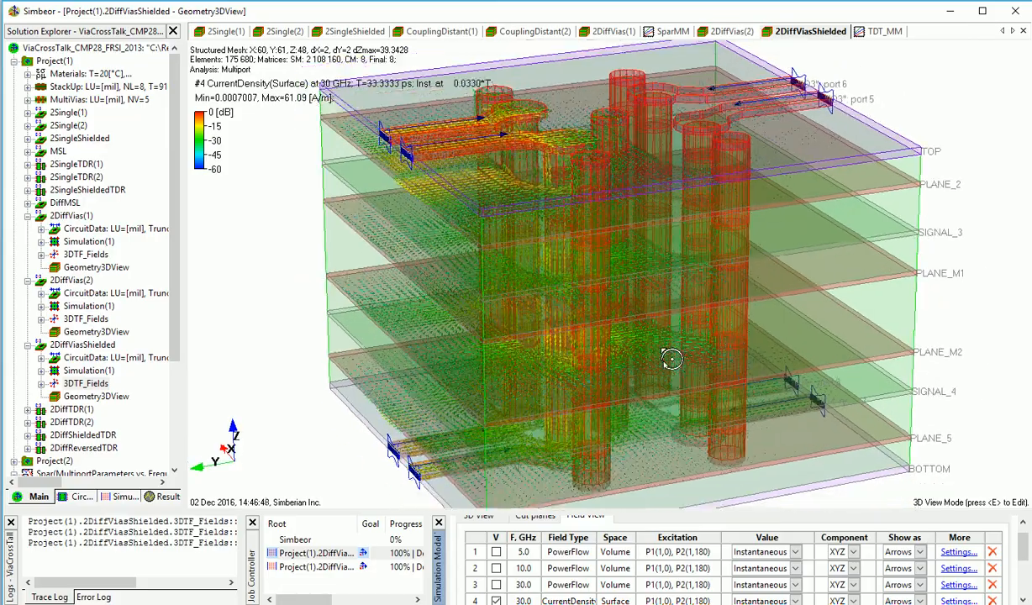
drag(672, 359, 557, 345)
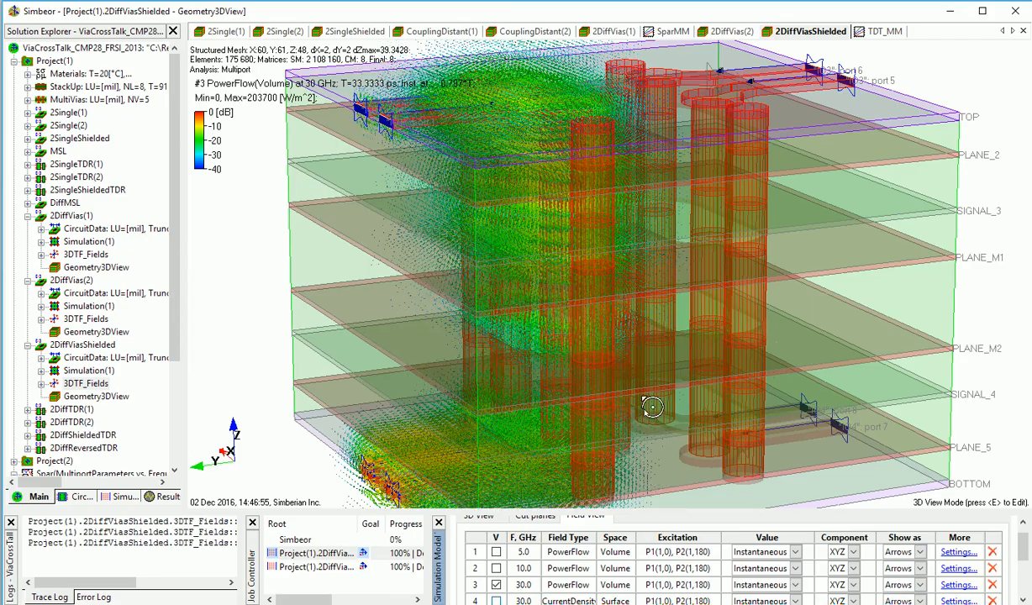
drag(653, 407, 431, 412)
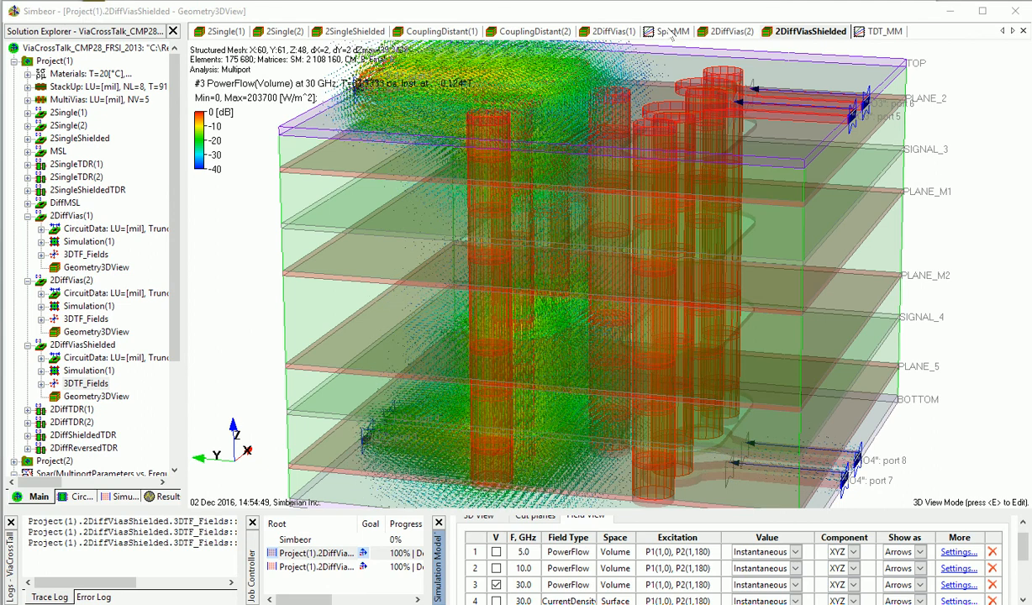
Open SparMM, add the 2DiffVias(2) crosstalk curves, then switch to another plot tab.
click(674, 31)
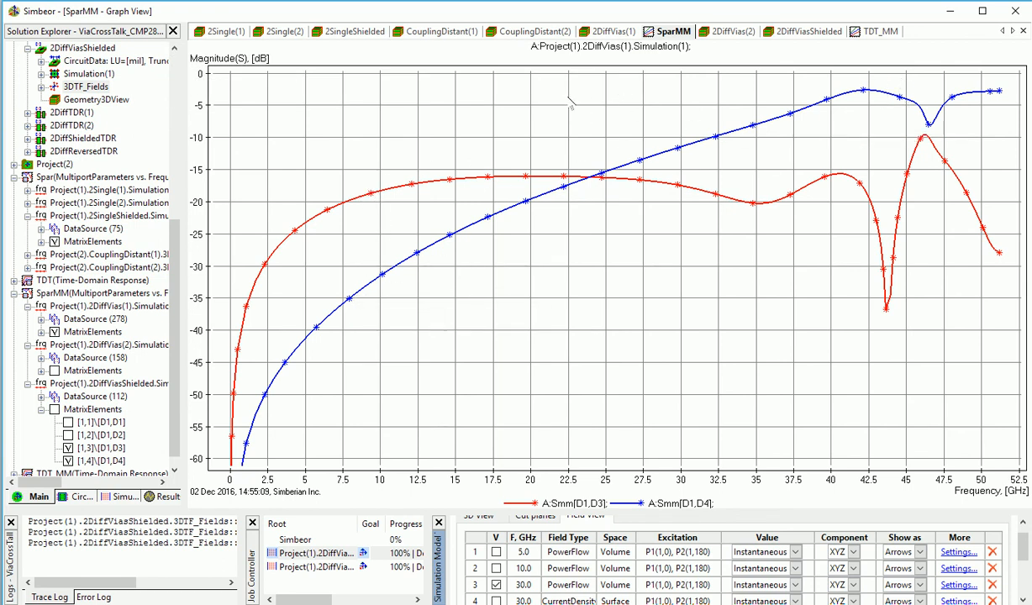
mouse_move(548, 446)
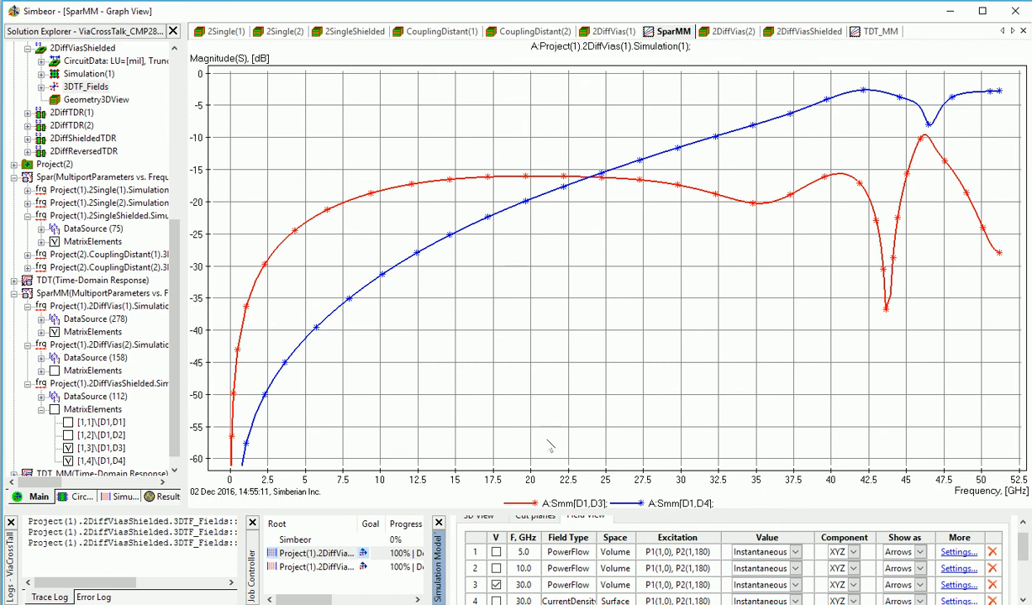
mouse_move(803, 347)
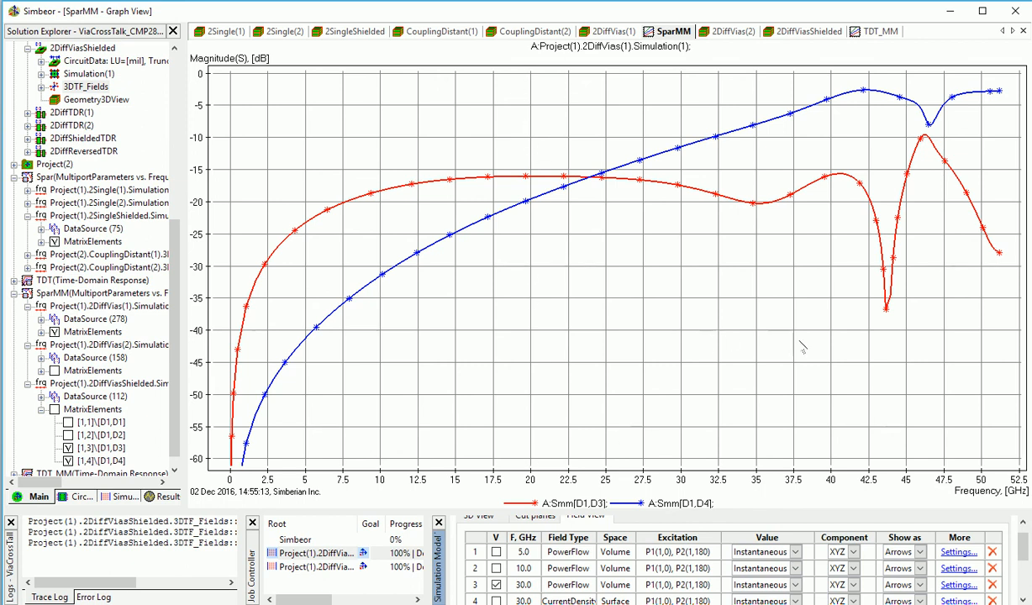
mouse_move(939, 179)
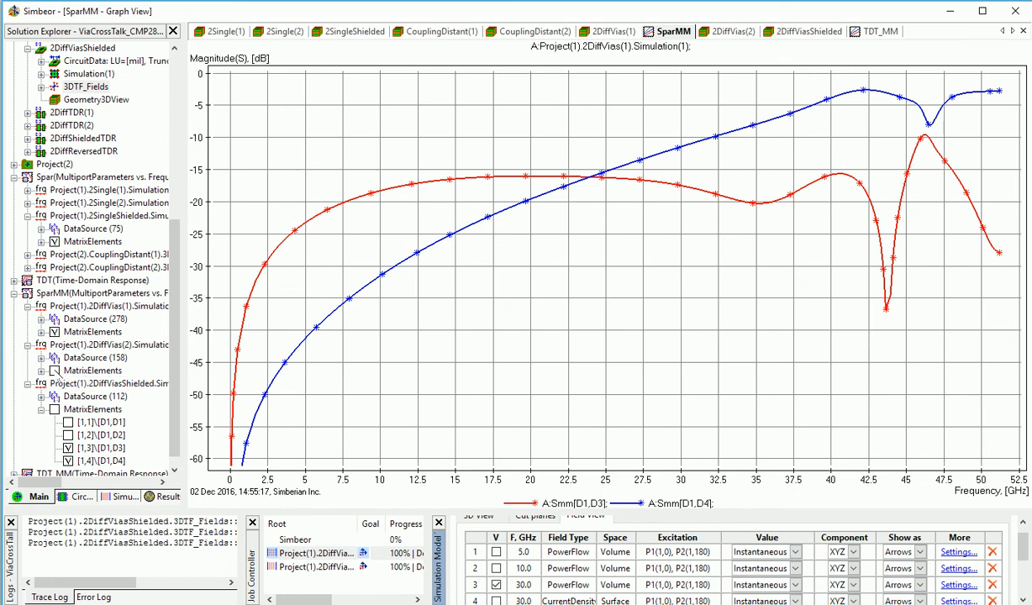
click(93, 371)
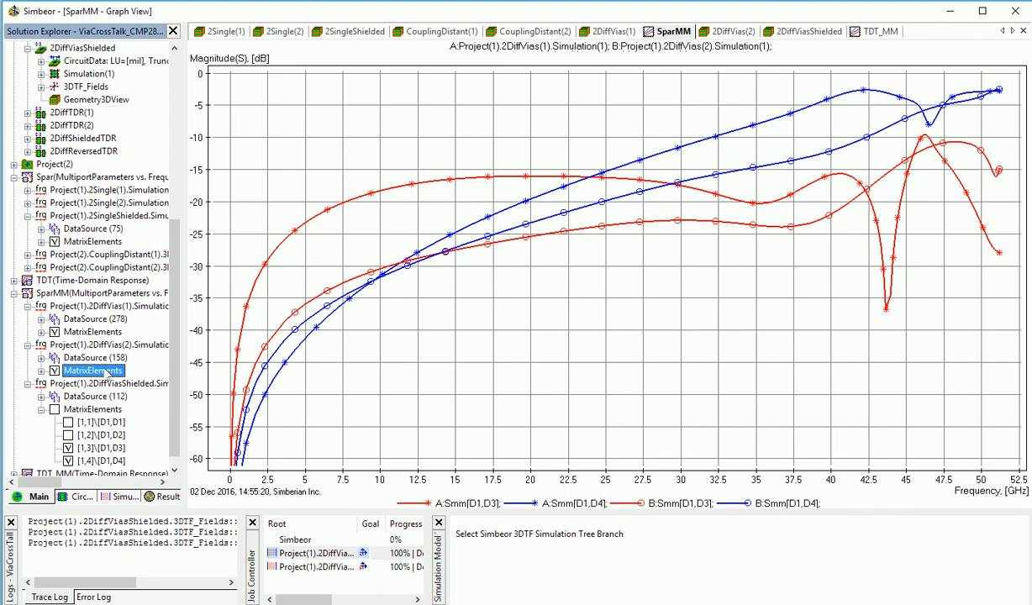
mouse_move(508, 248)
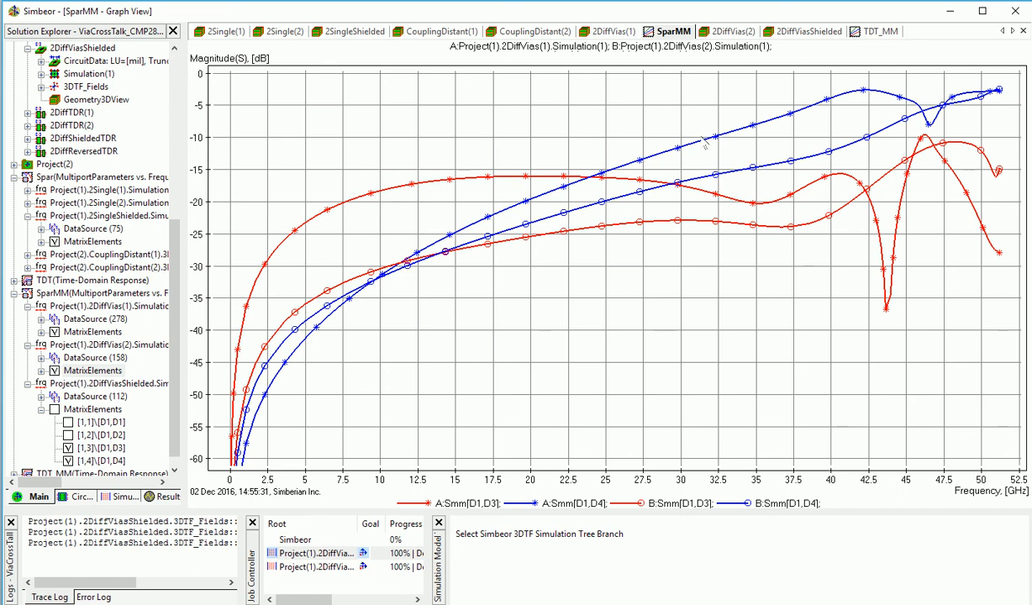
mouse_move(716, 418)
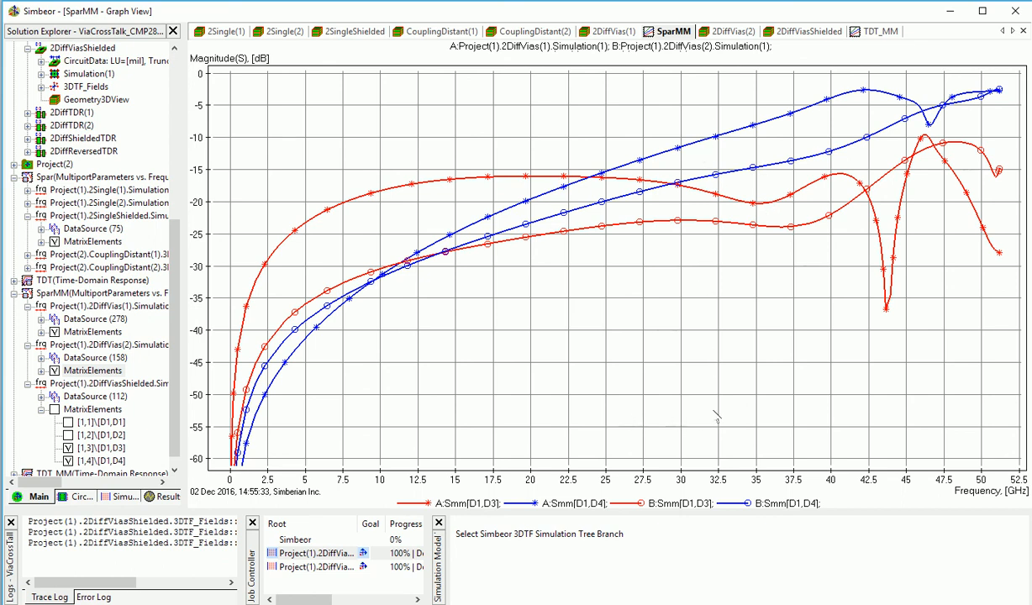
mouse_move(643, 302)
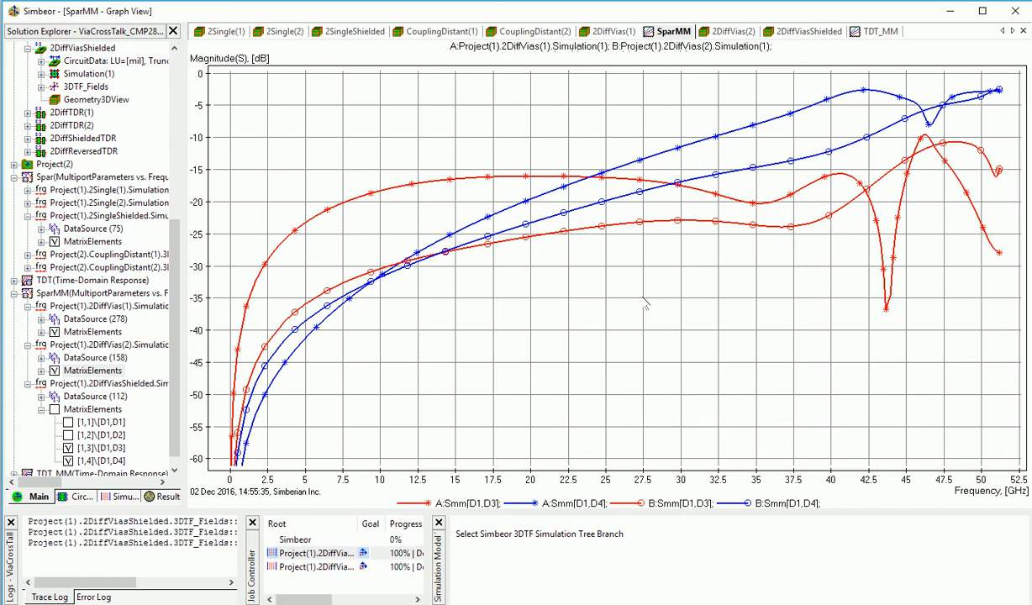
mouse_move(723, 328)
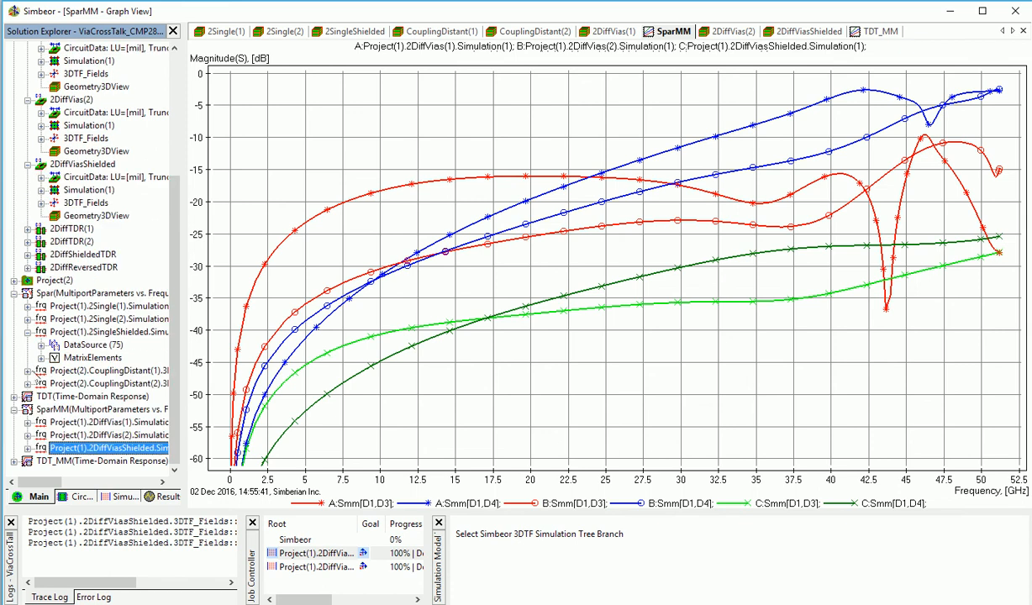
click(876, 31)
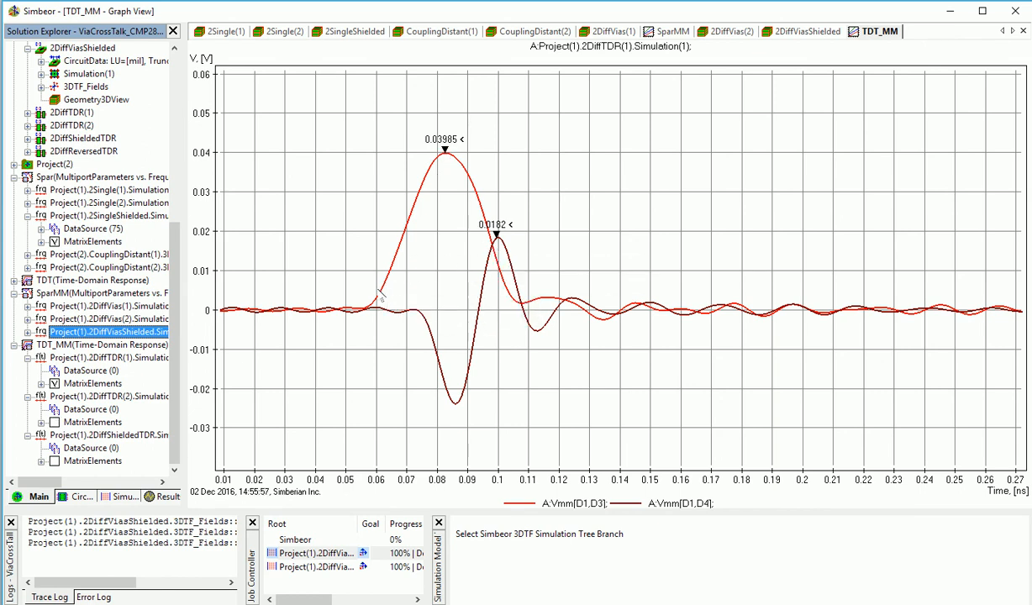
mouse_move(385, 277)
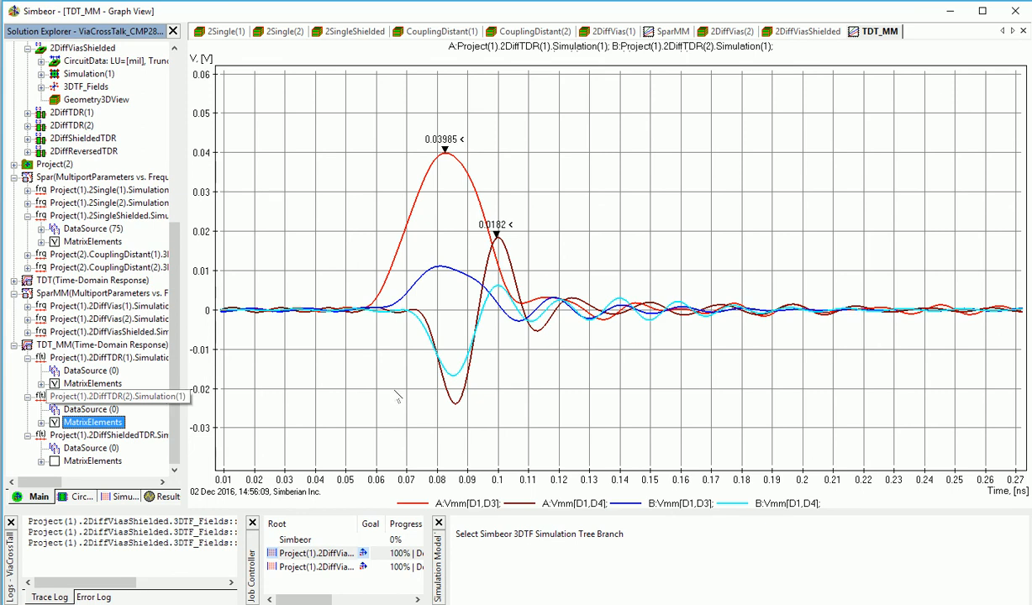
mouse_move(459, 383)
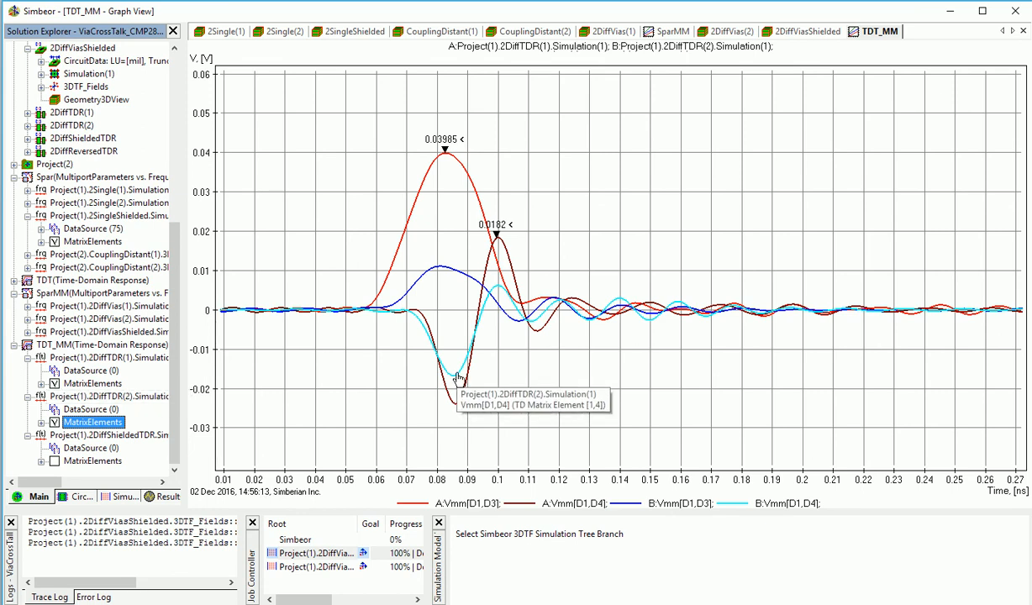
mouse_move(448, 303)
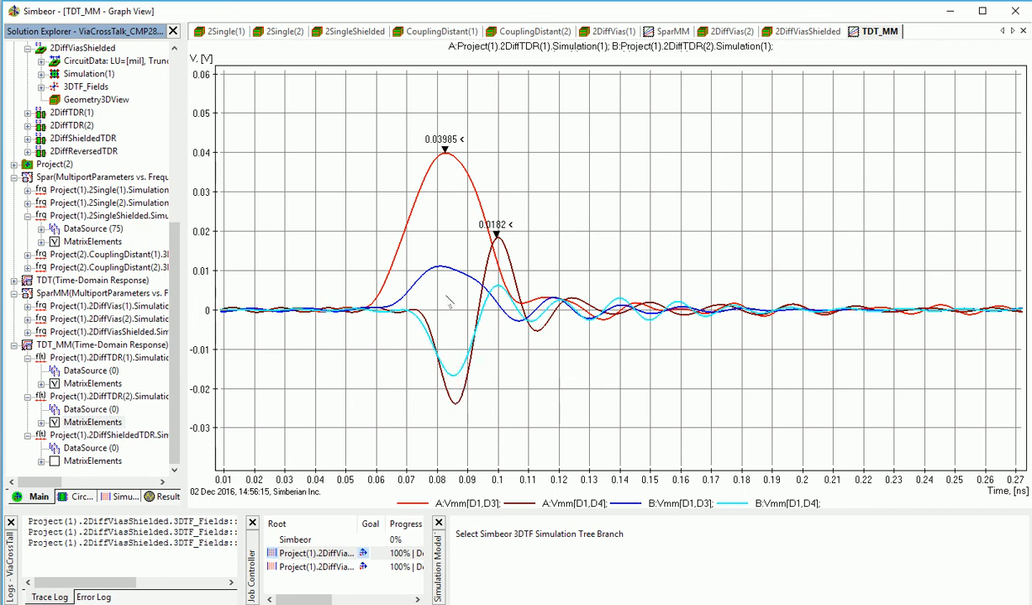
mouse_move(436, 272)
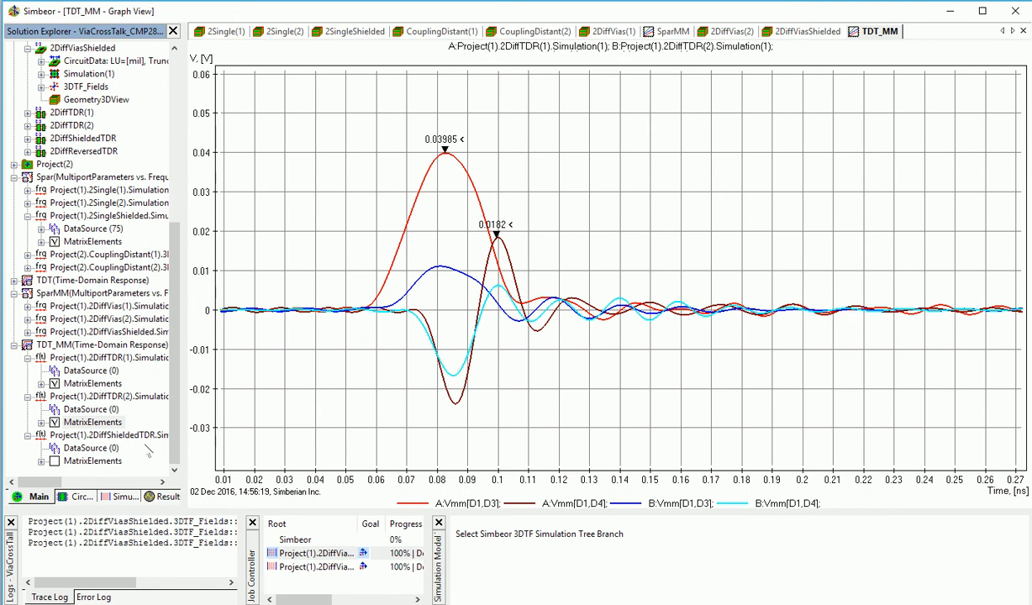
Add the 2DiffShieldedTDR crosstalk waveforms to the TDT_MM plot.
click(92, 460)
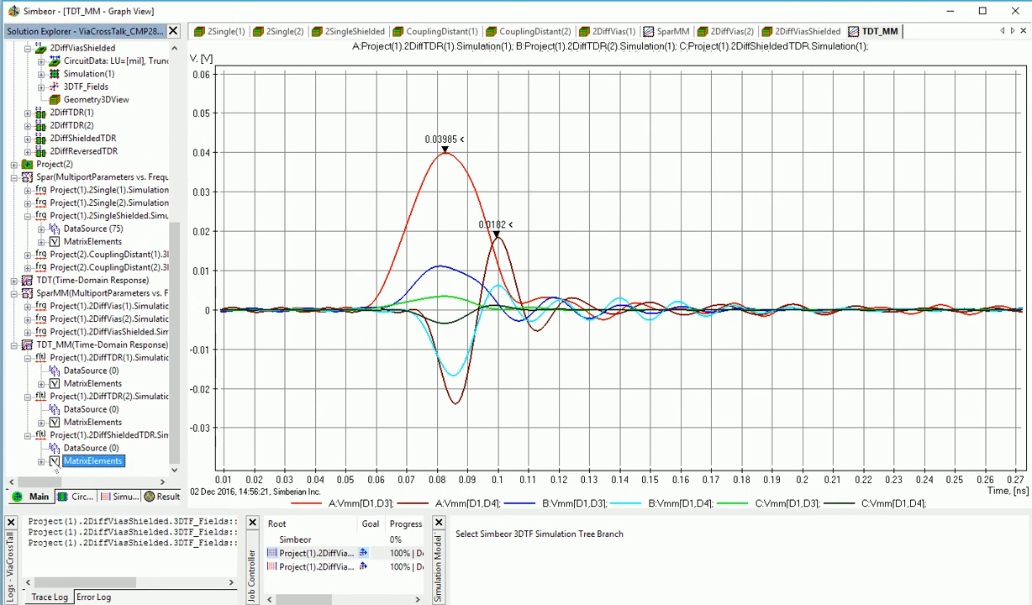